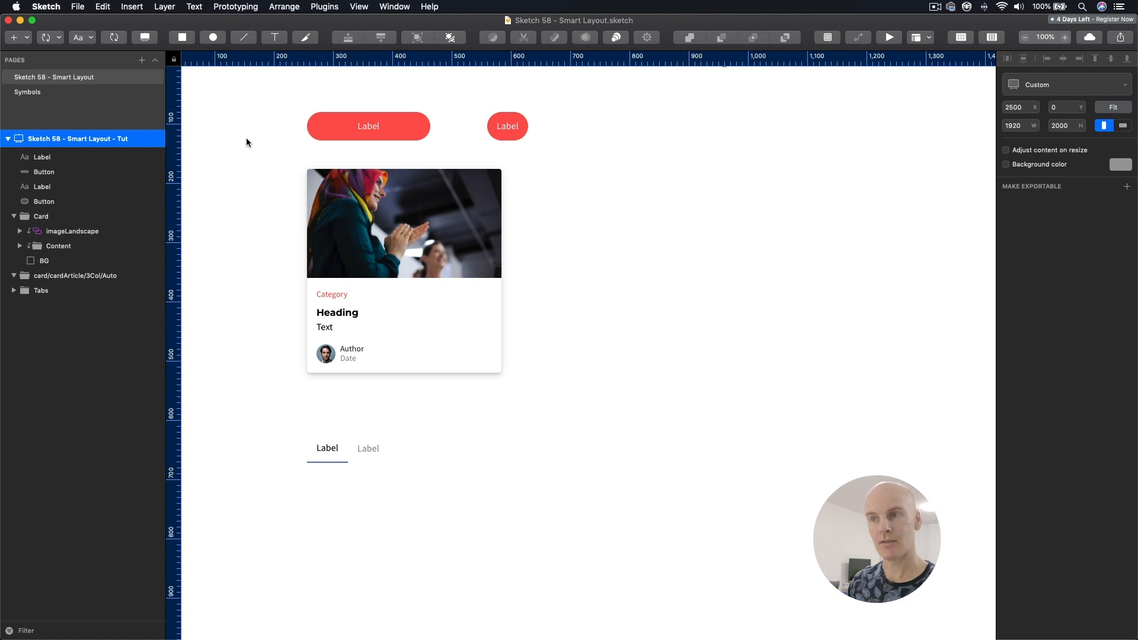
mouse_move(634, 173)
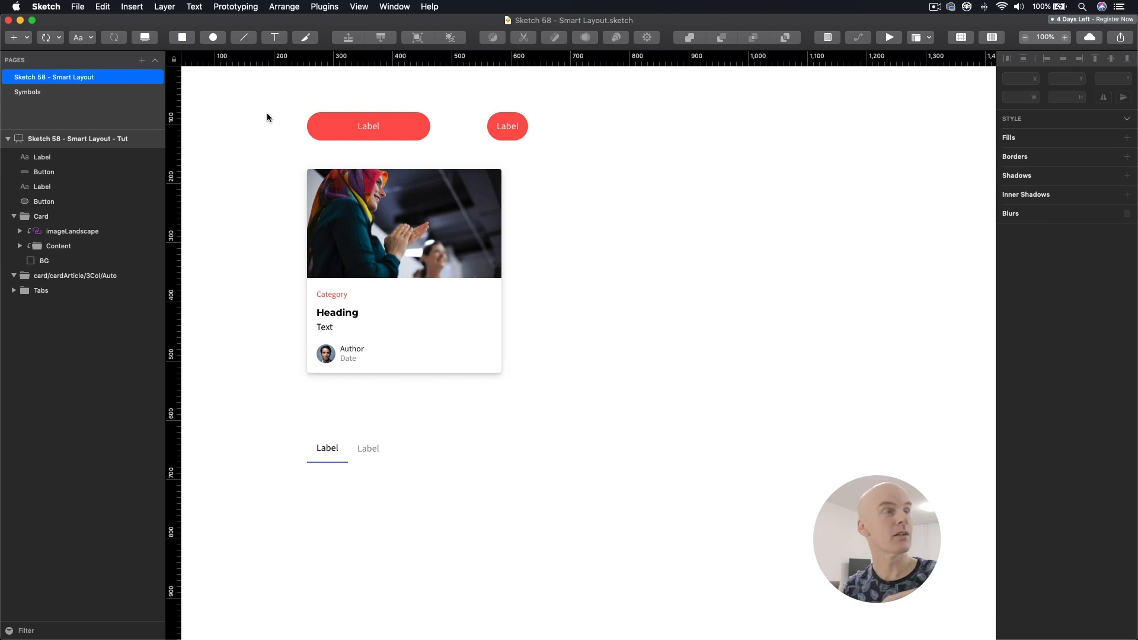
Step: Select the first red button's label and shape layers and start creating a symbol from them
click(368, 126)
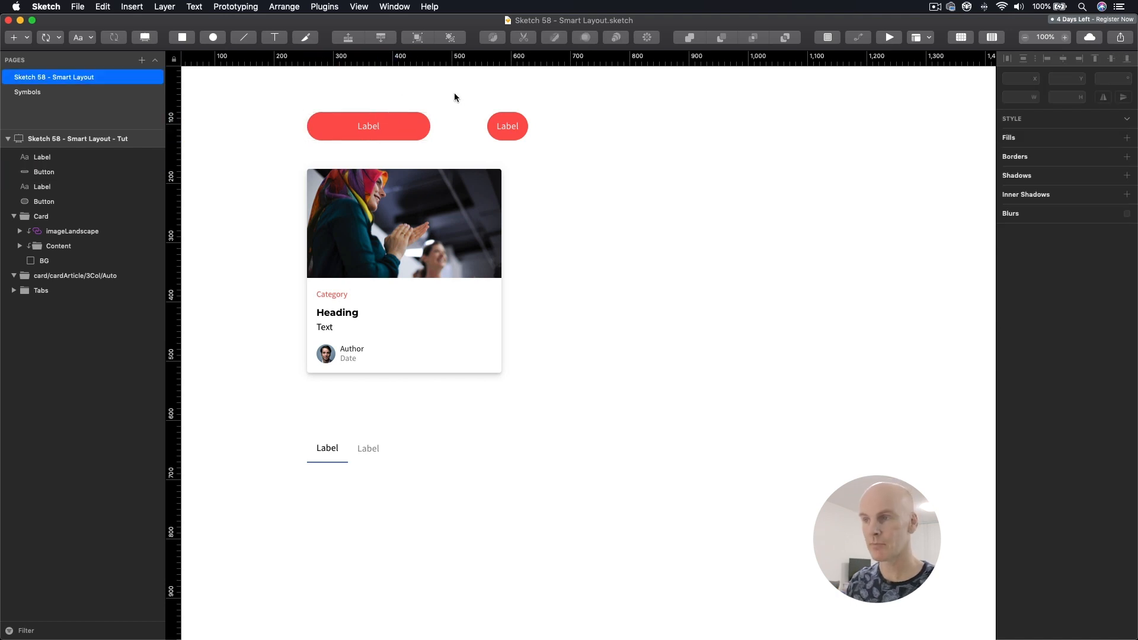
click(508, 126)
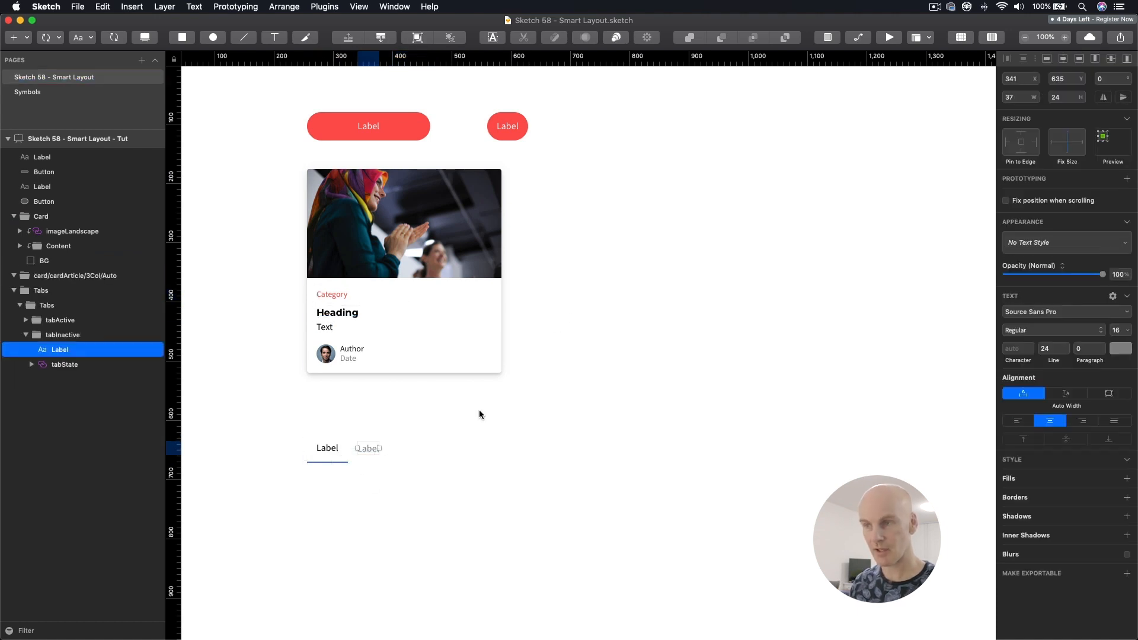
click(368, 126)
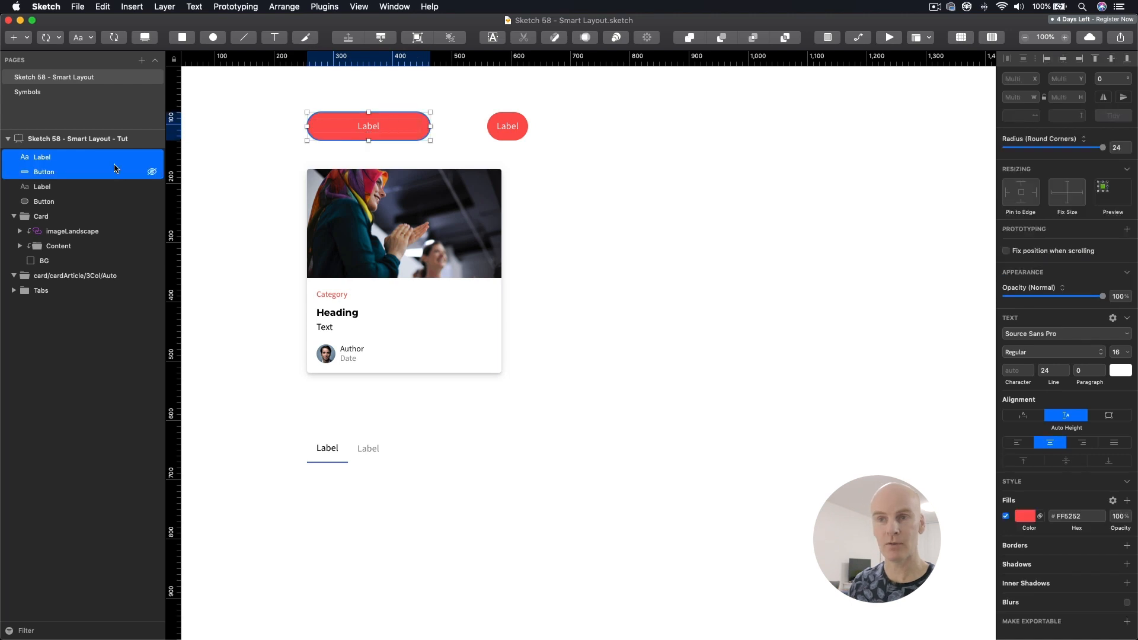
mouse_move(114, 37)
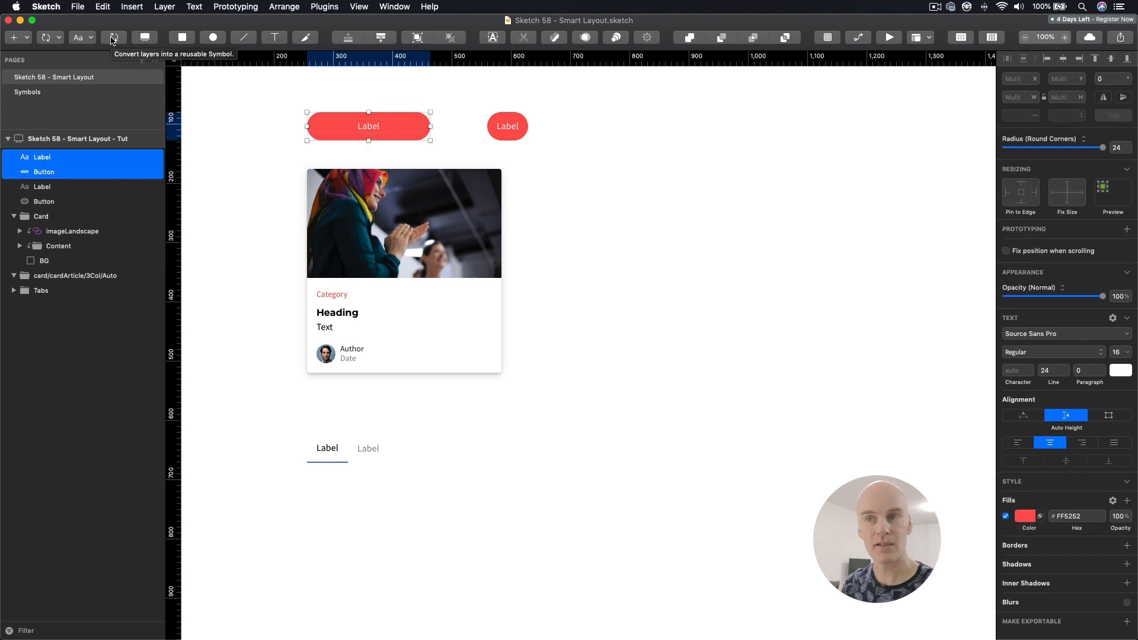
click(114, 37)
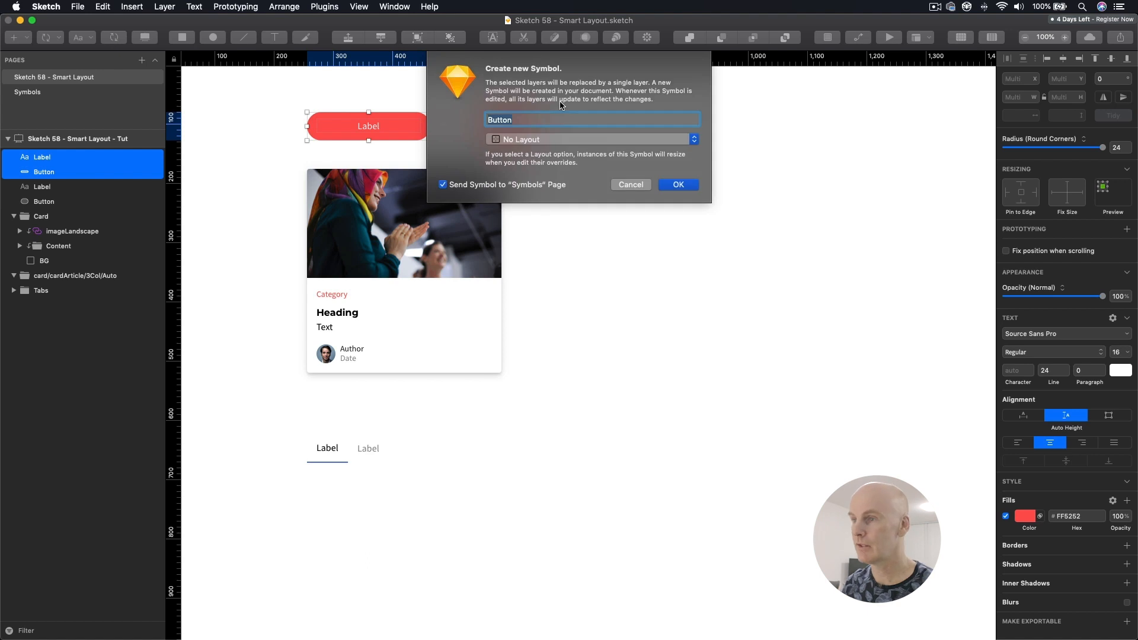
mouse_move(593, 140)
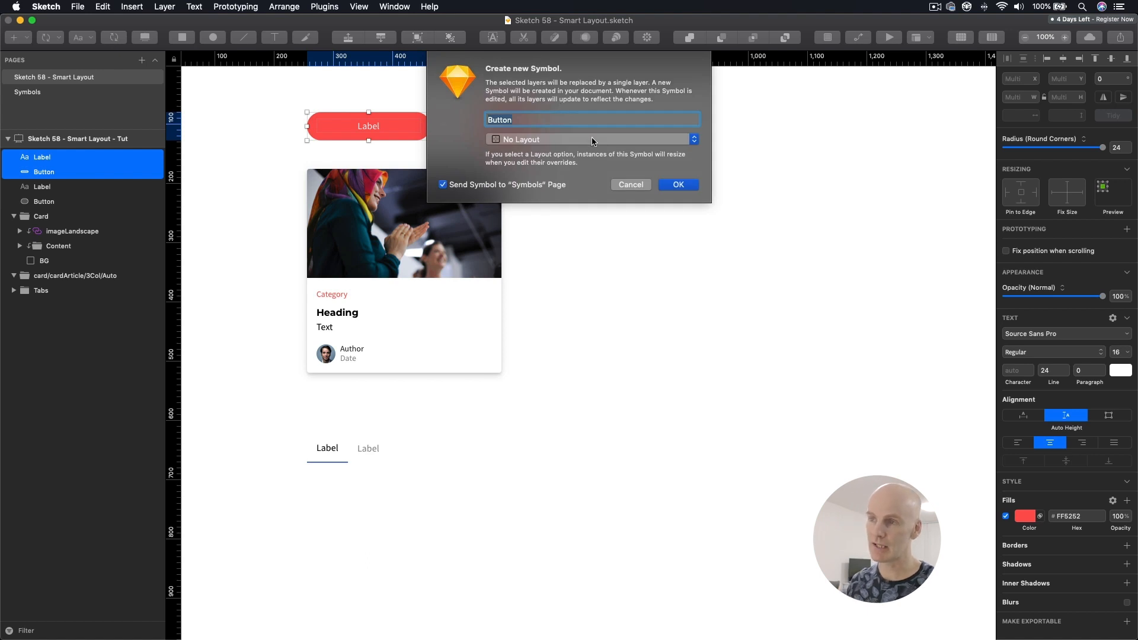
Step: Create the Button symbol with a Horizontally Center layout
click(590, 140)
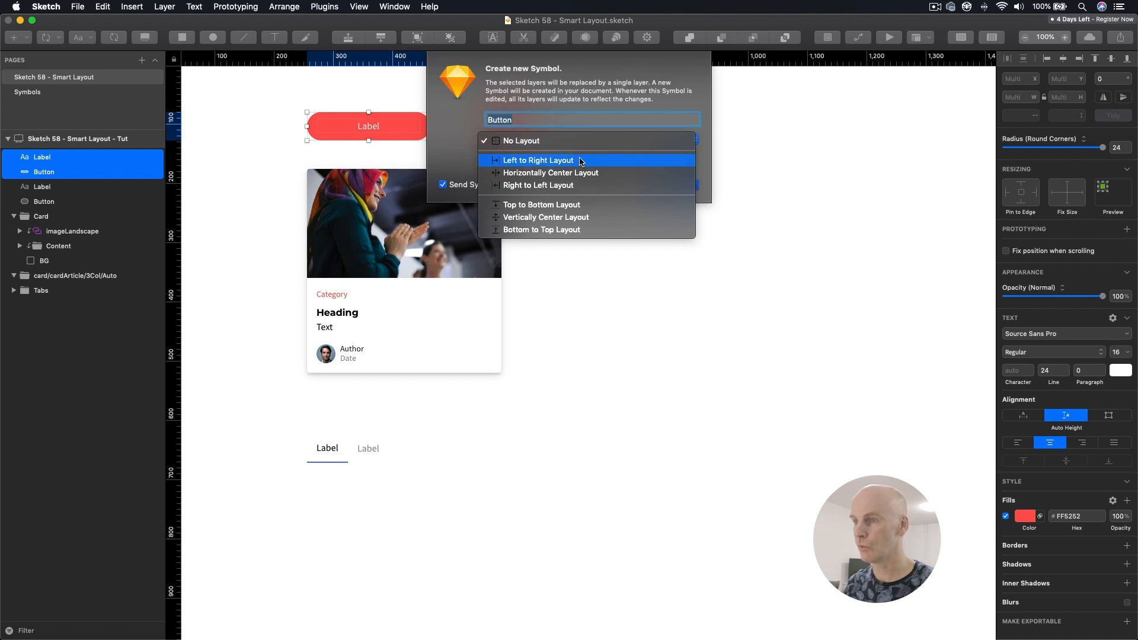
mouse_move(577, 161)
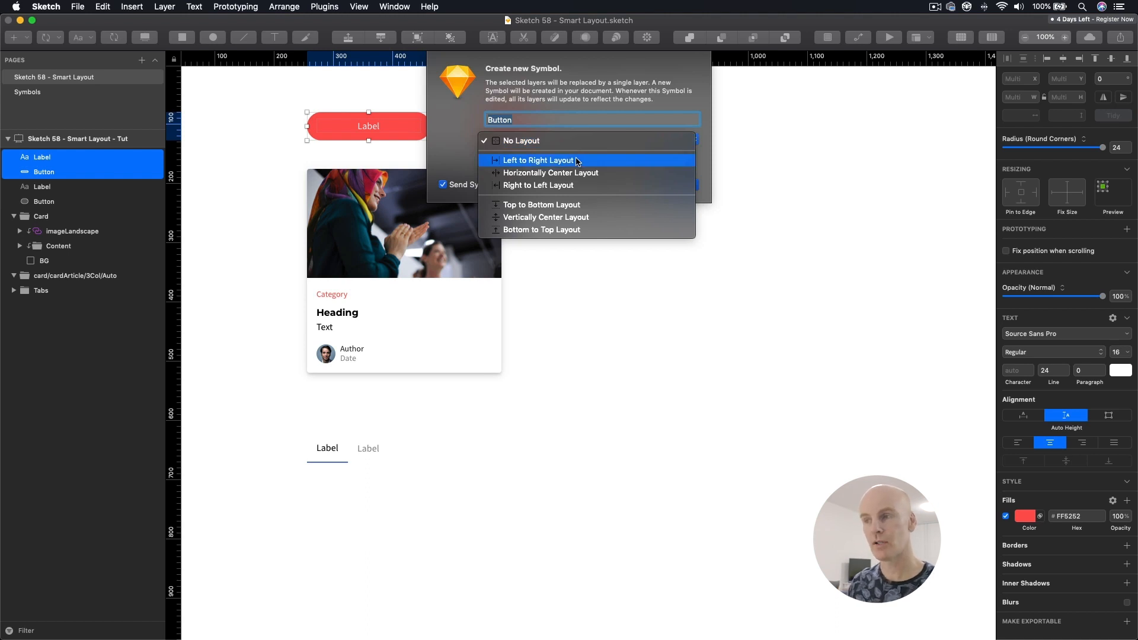
mouse_move(567, 177)
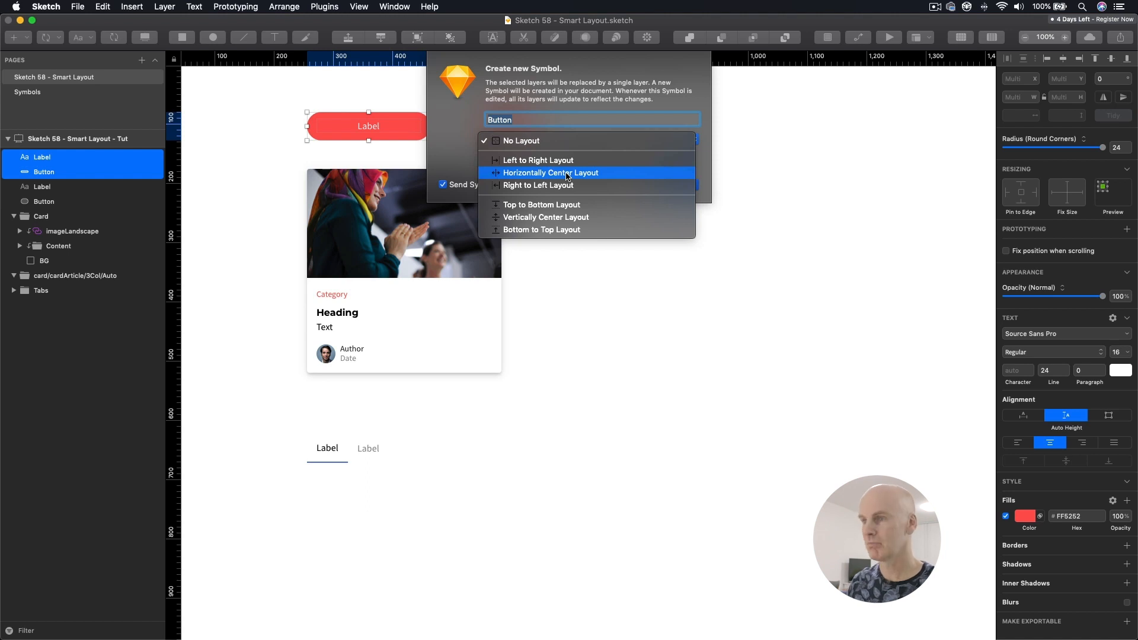
click(550, 173)
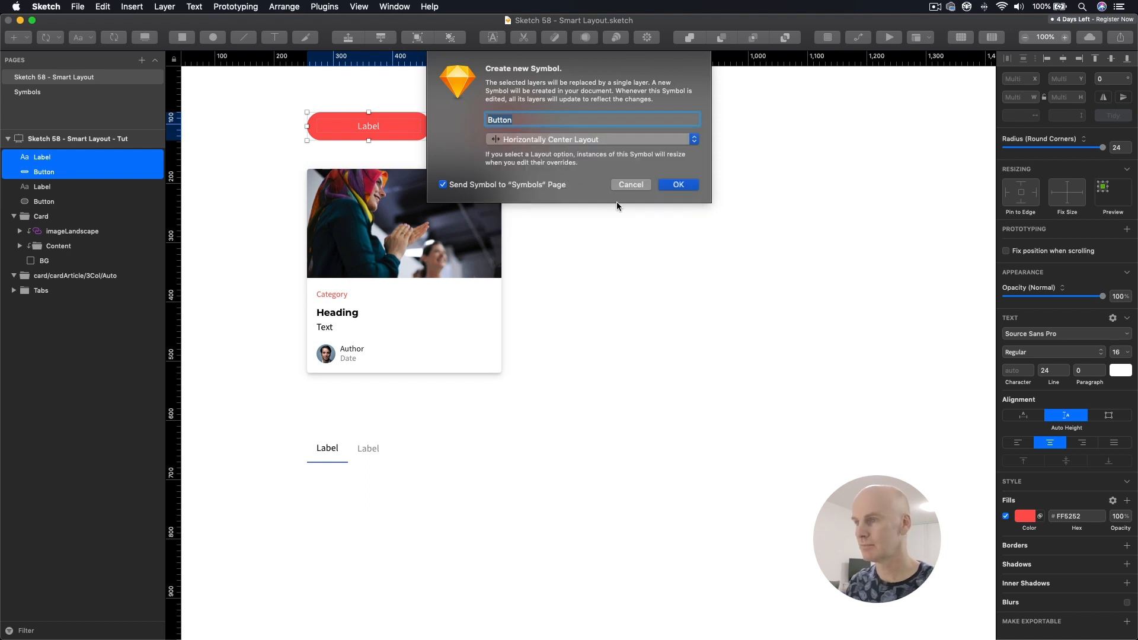
click(679, 184)
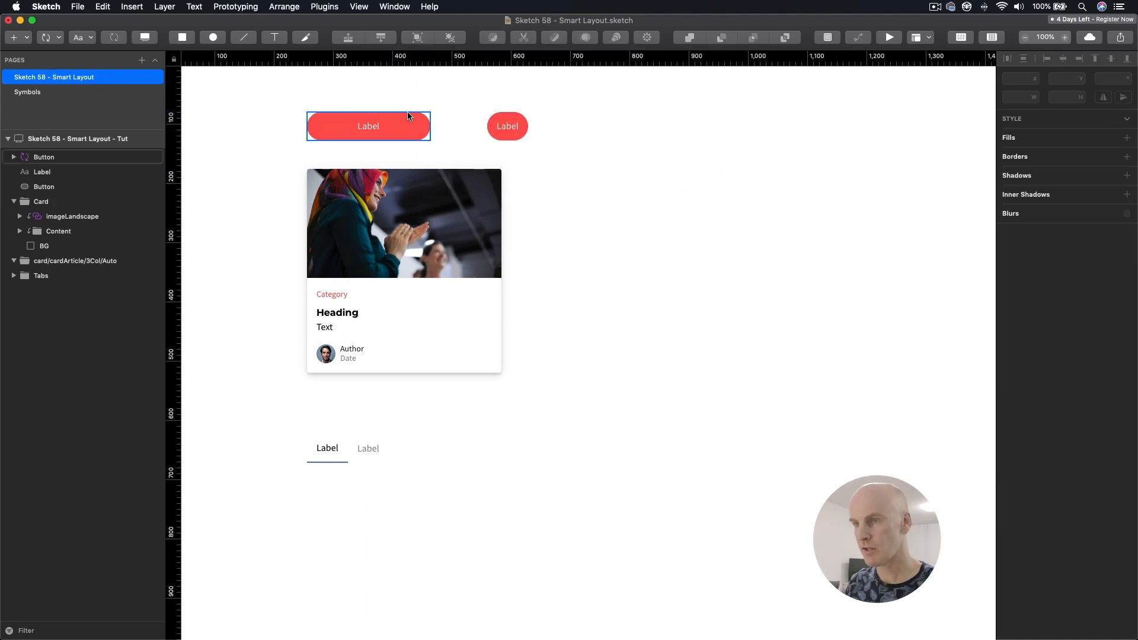
Step: Edit the Button symbol master and inspect its Horizontal, Center layout setting
double_click(368, 125)
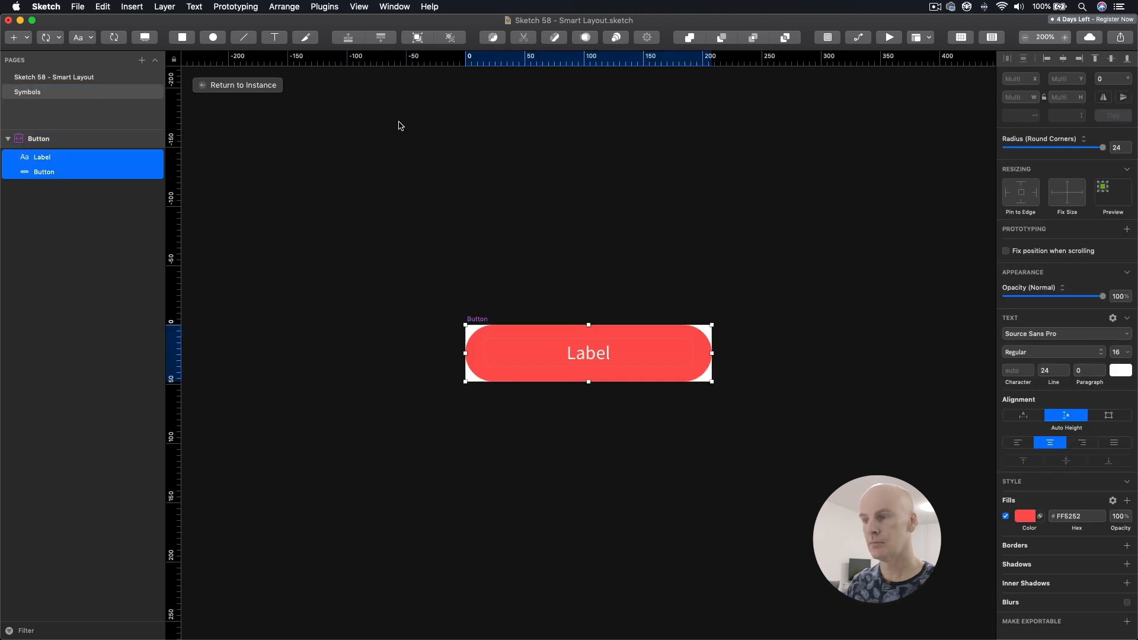
click(42, 172)
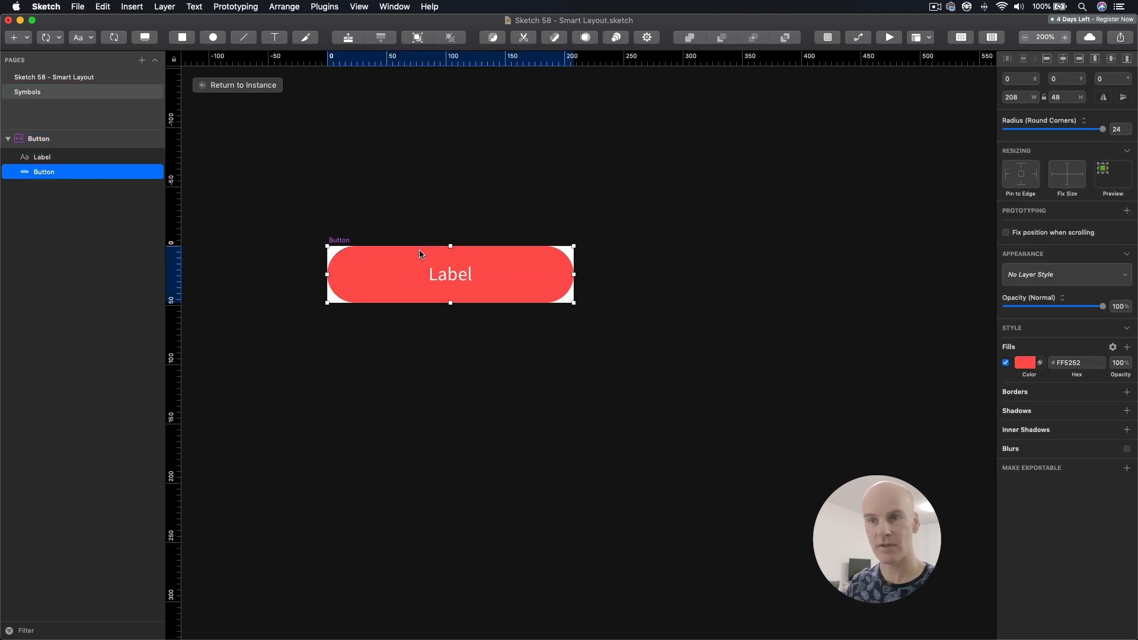
click(40, 139)
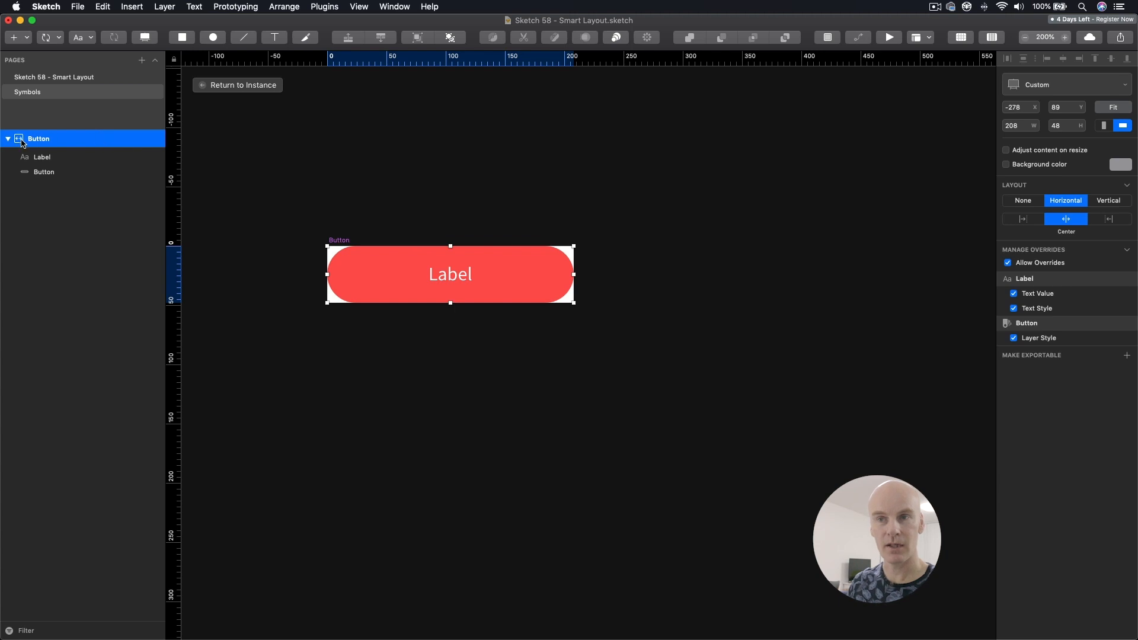
double_click(39, 139)
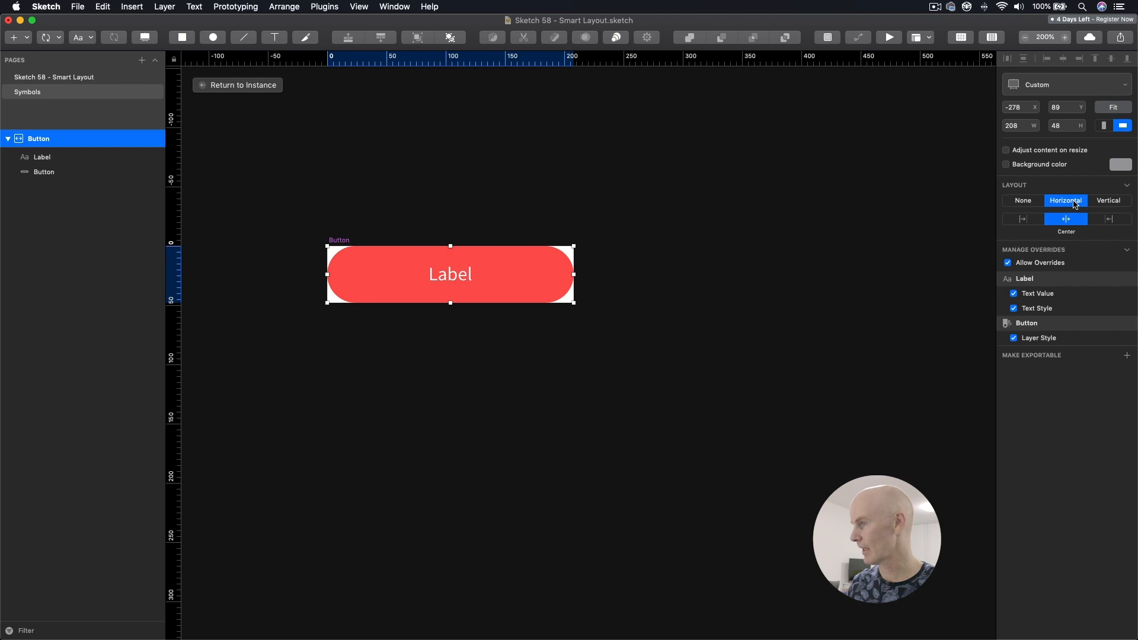
mouse_move(654, 199)
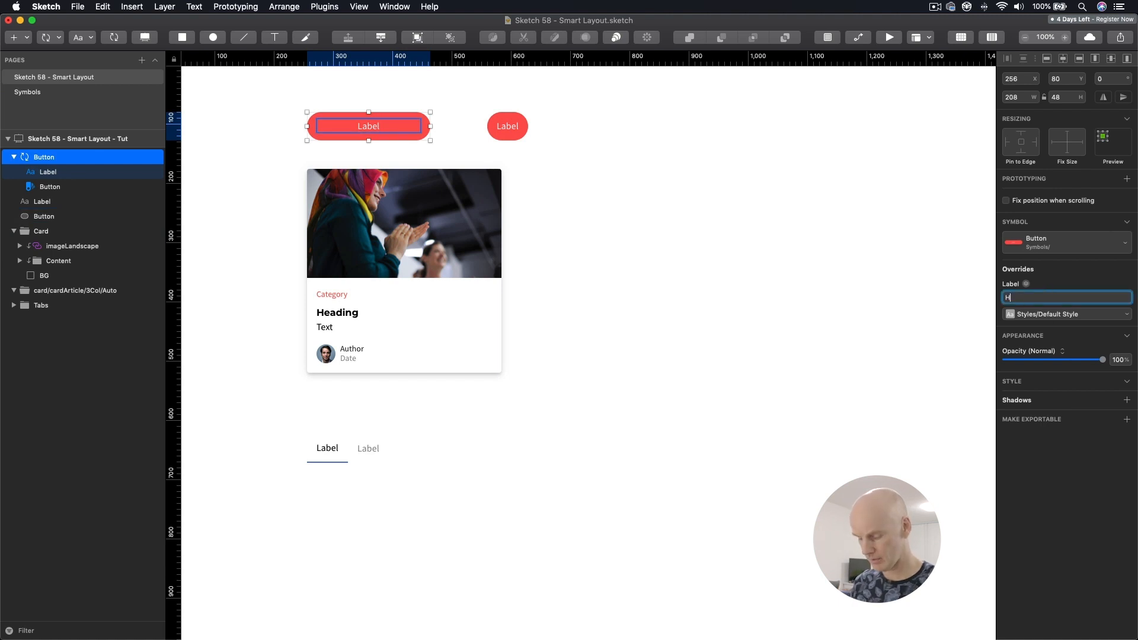
Step: Override the Button label with 'Hello there how are you today?' so it wraps onto two lines
text(Hello there)
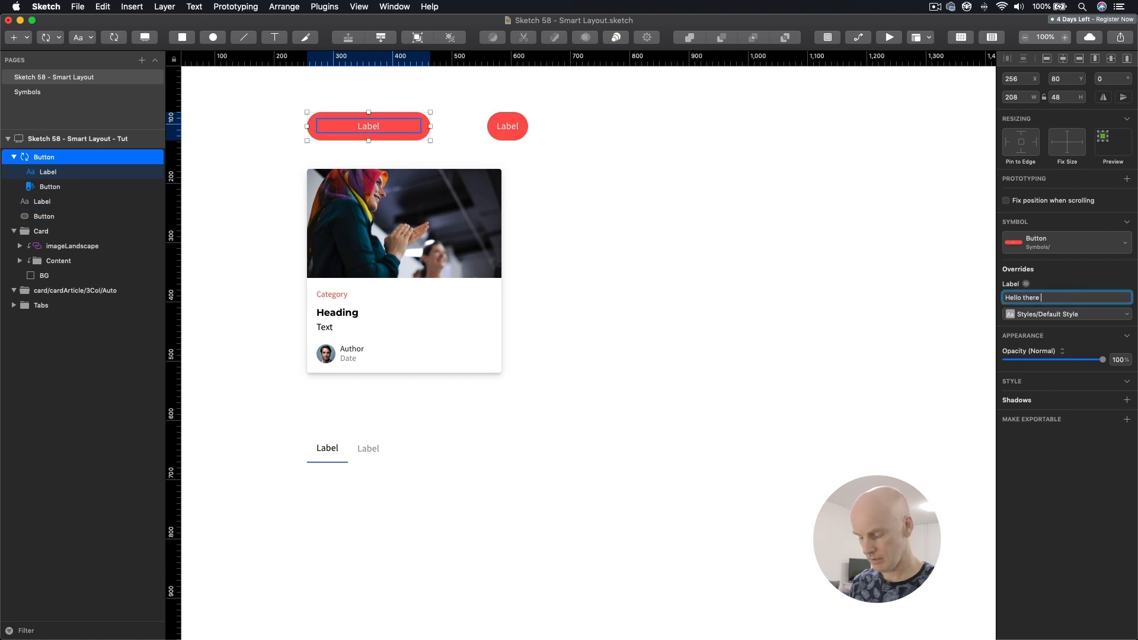
text(how are you)
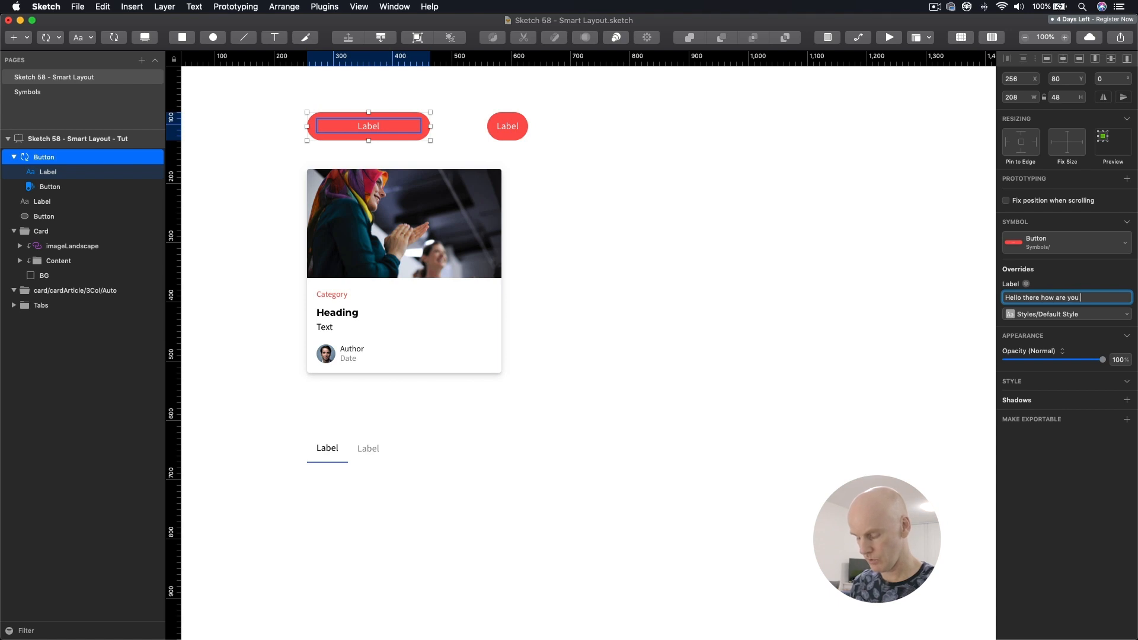
text(today?)
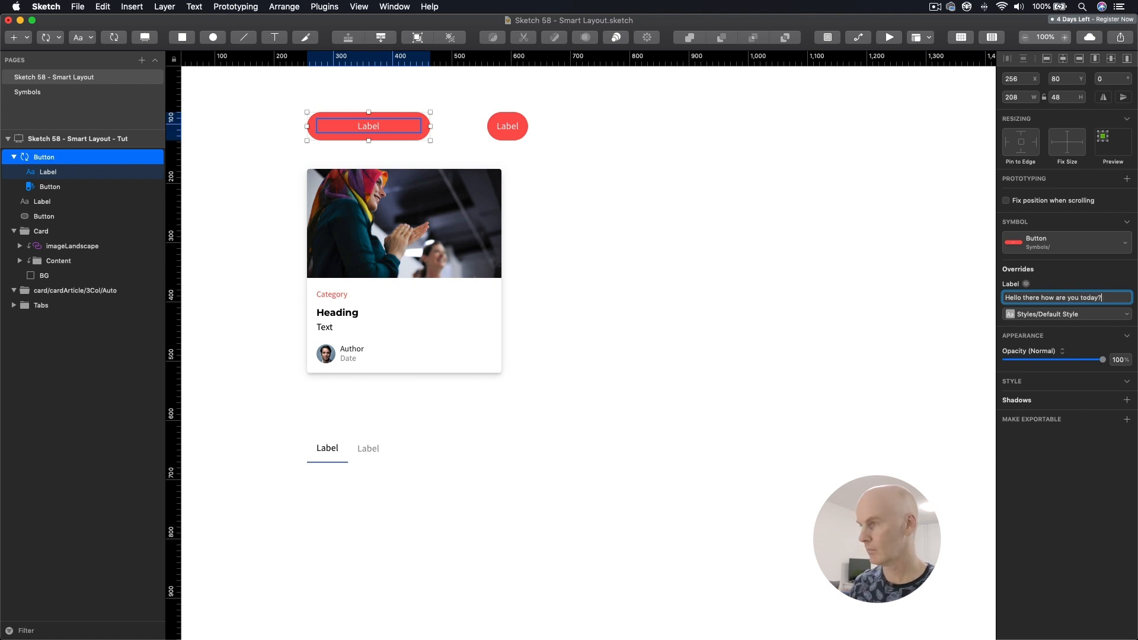
key(Enter)
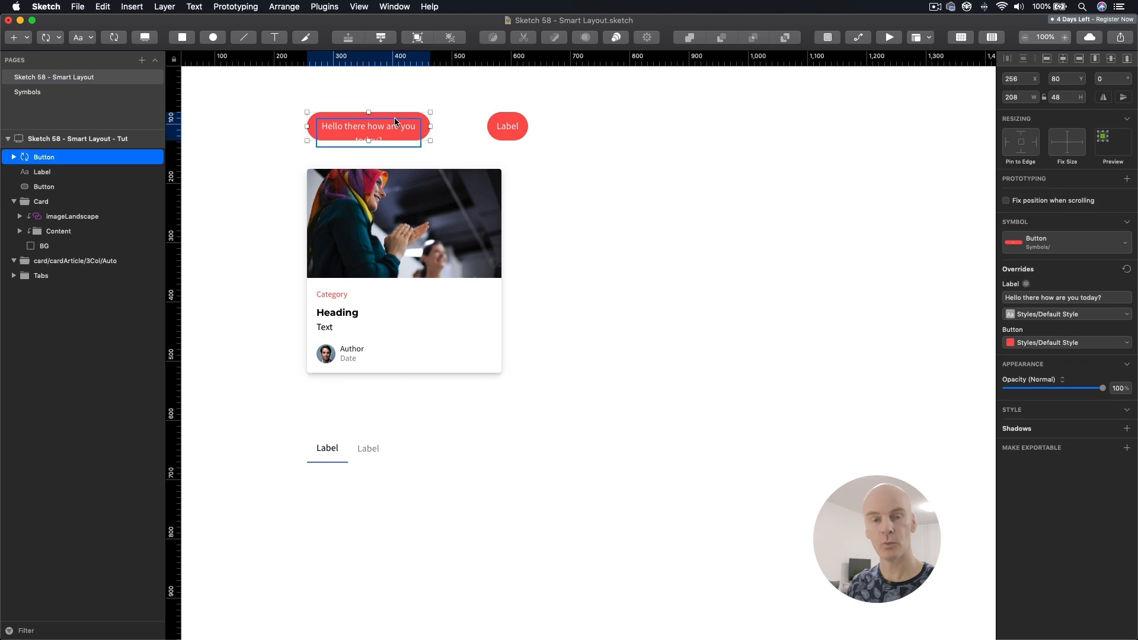
double_click(508, 126)
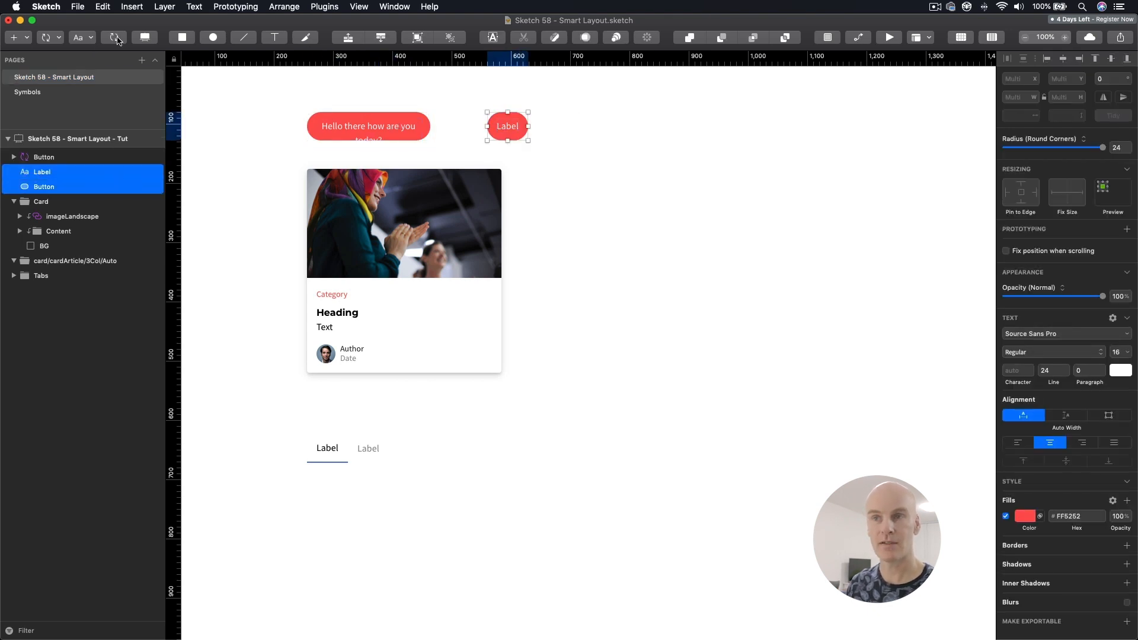
Step: Create a symbol named ButtonAuto from the second rounded button, without a layout
click(113, 36)
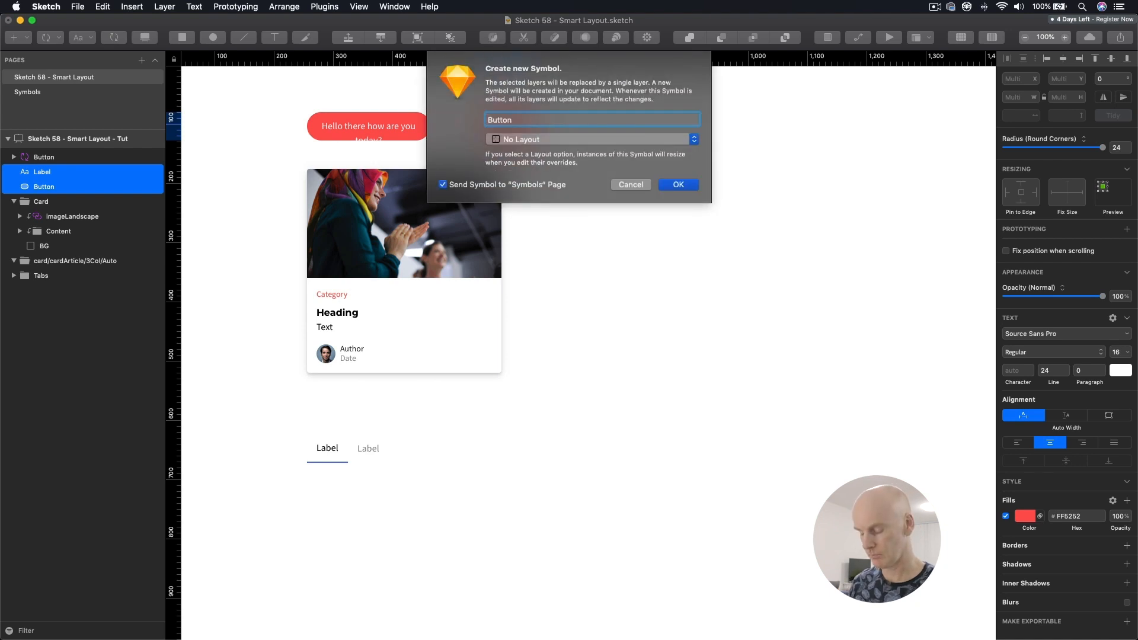
text(Auto)
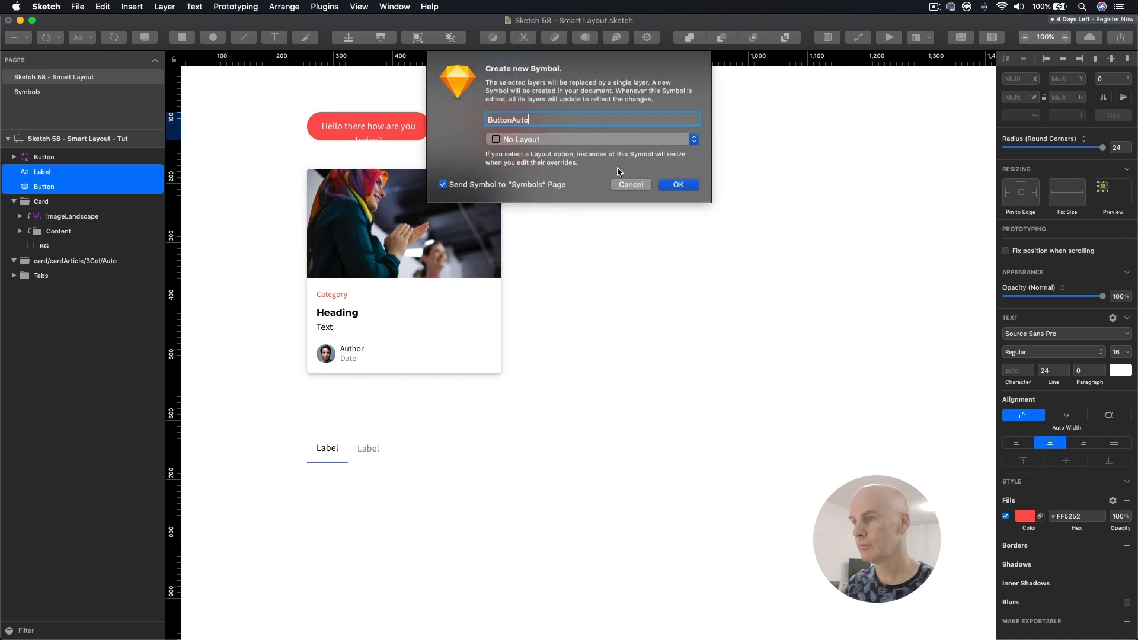
click(592, 139)
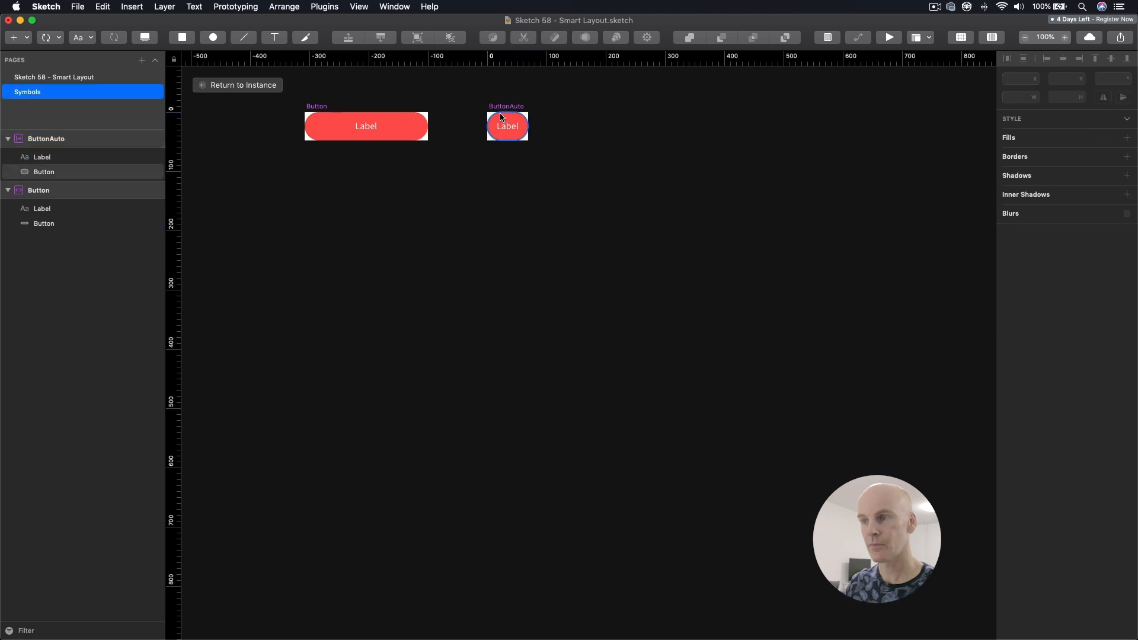
click(43, 172)
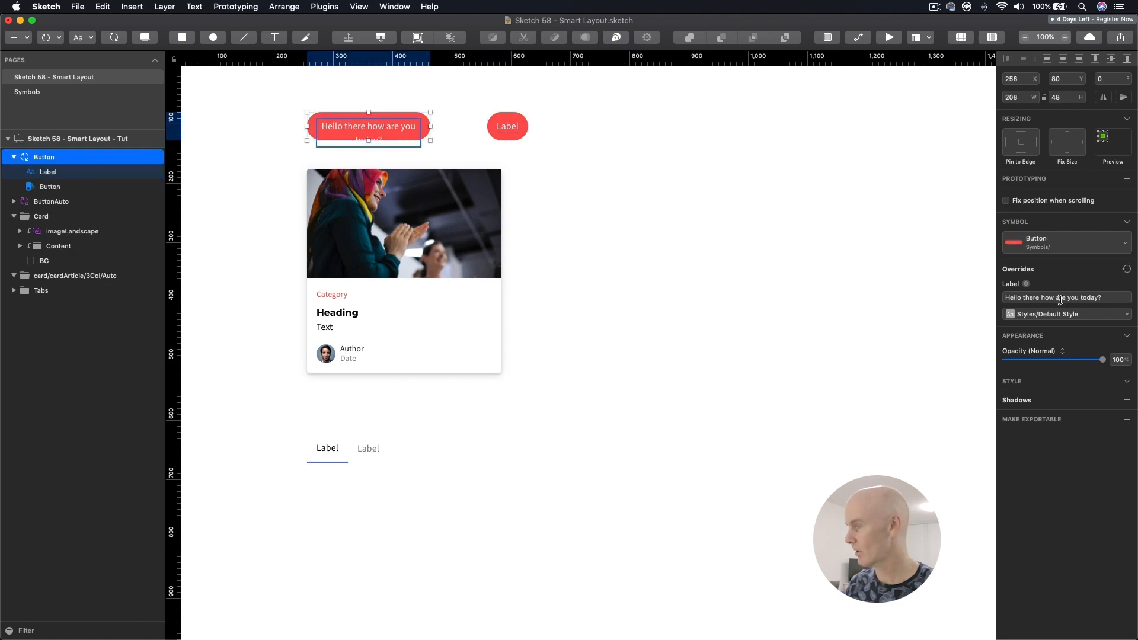
Step: Give ButtonAuto a horizontal Smart Layout so its long label 'Hello there how are you today?' widens the button
click(507, 126)
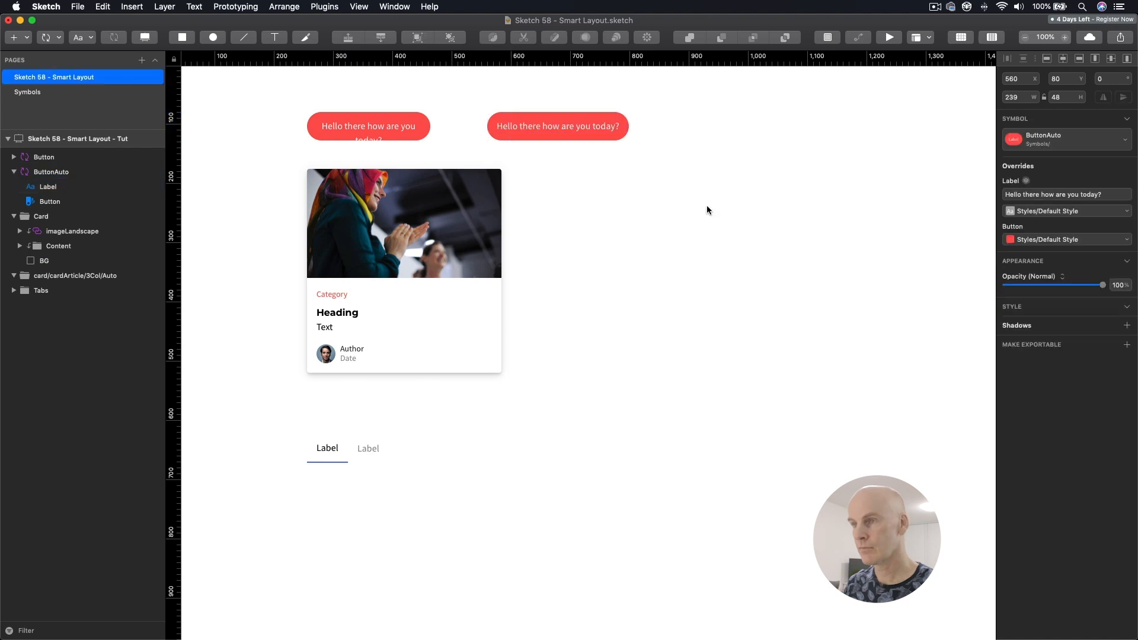
click(558, 125)
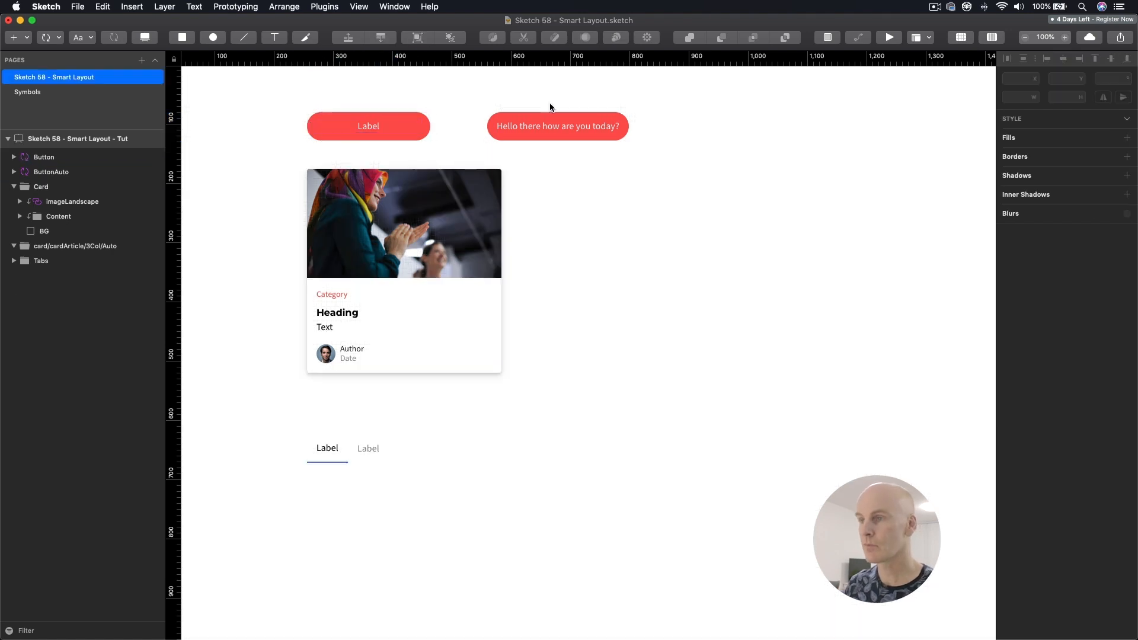
click(557, 126)
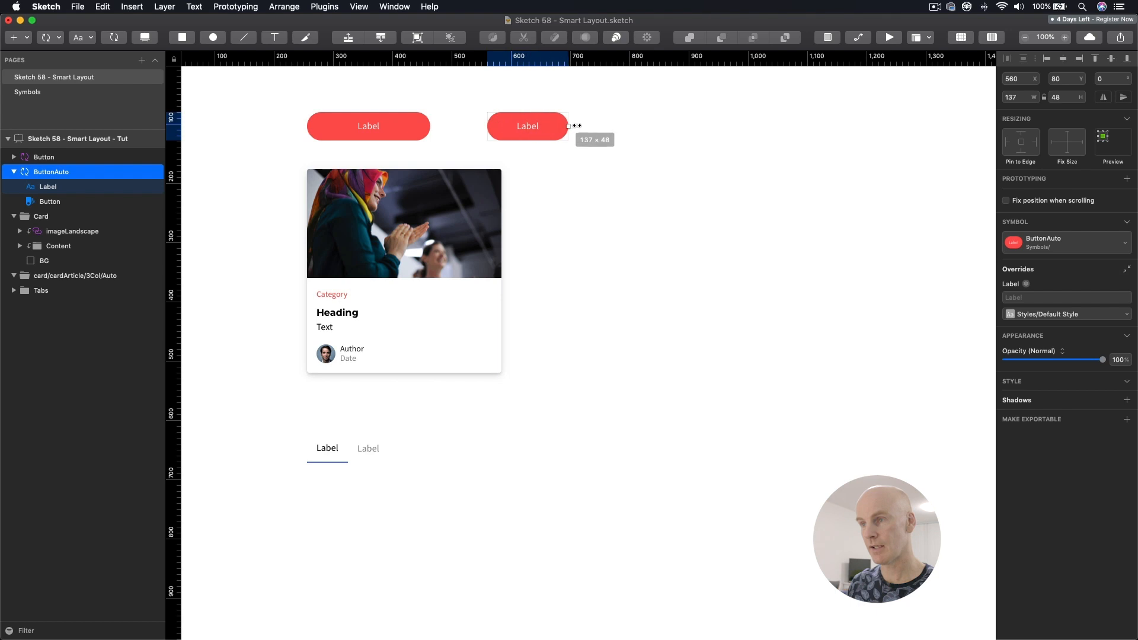
drag(568, 125, 562, 126)
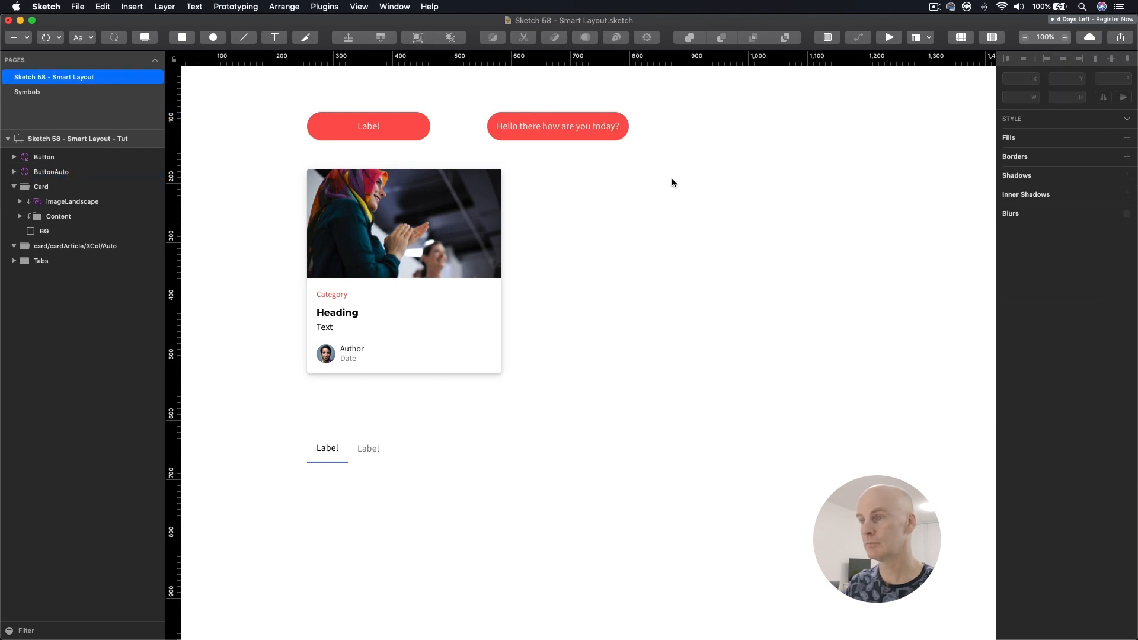
click(557, 126)
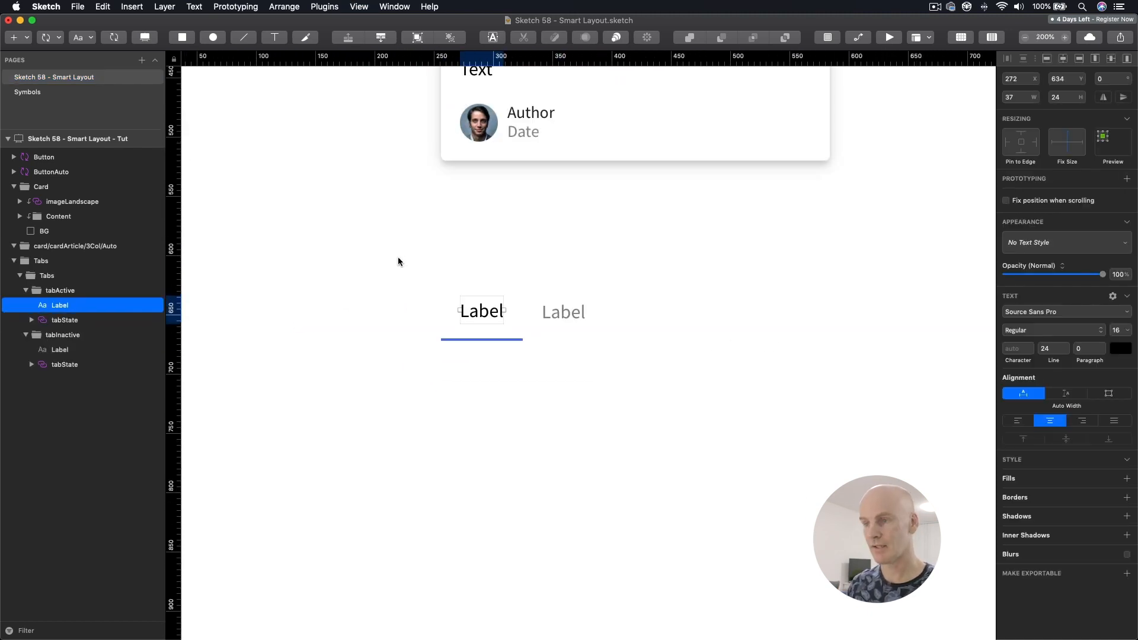
Step: Create a tabActive symbol from the active tab's label and underline with a Left to Right layout
click(64, 320)
text(tabAct)
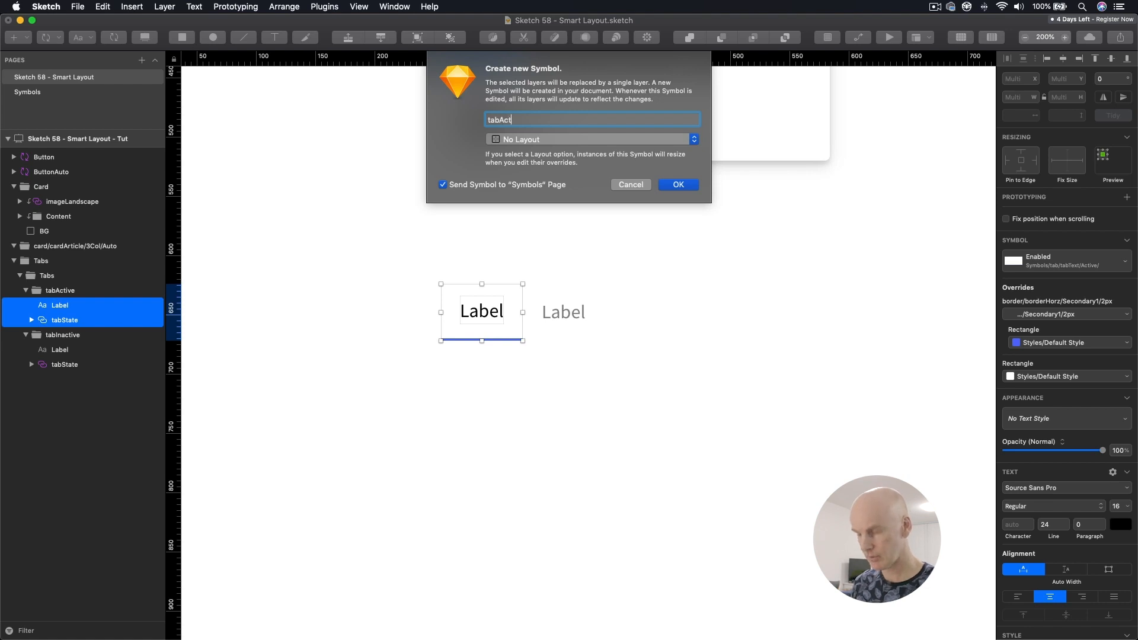
click(592, 139)
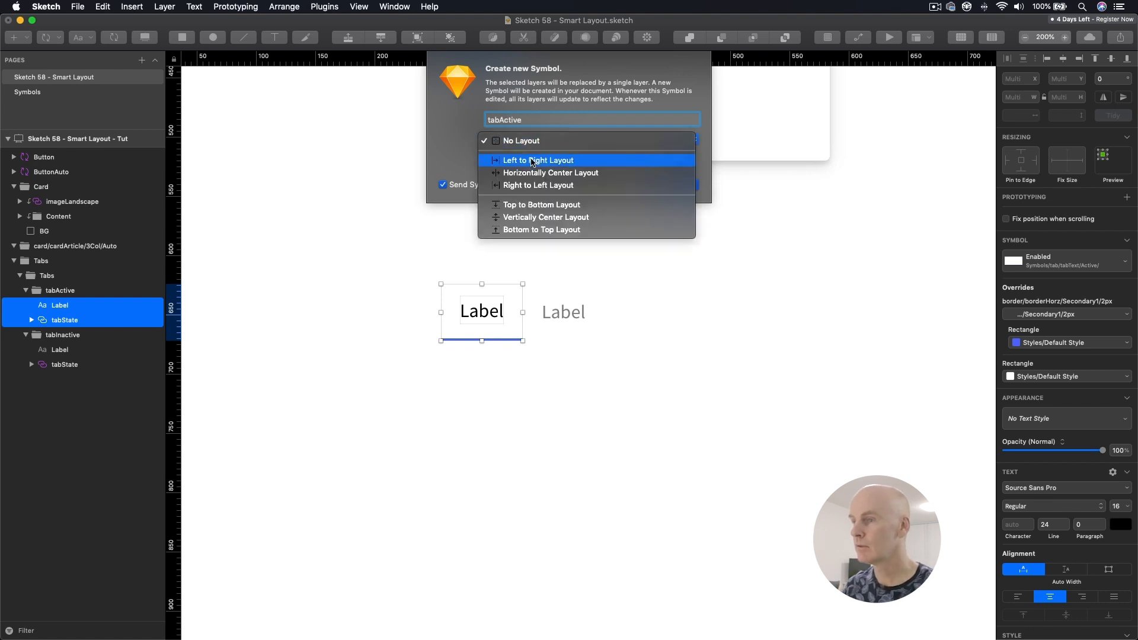
click(538, 160)
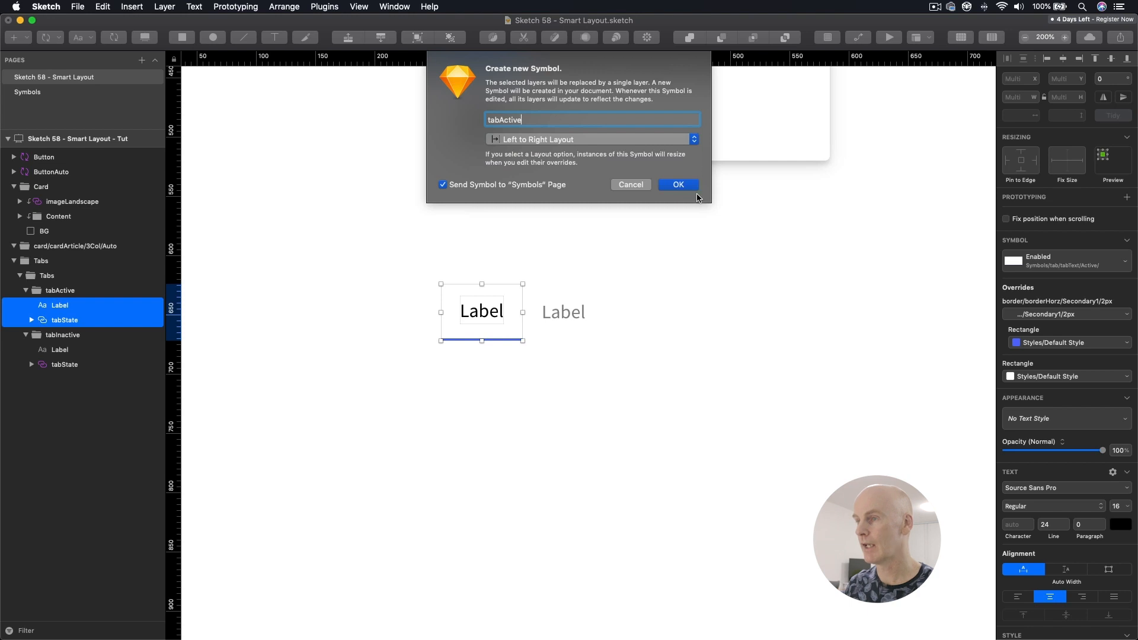
click(678, 184)
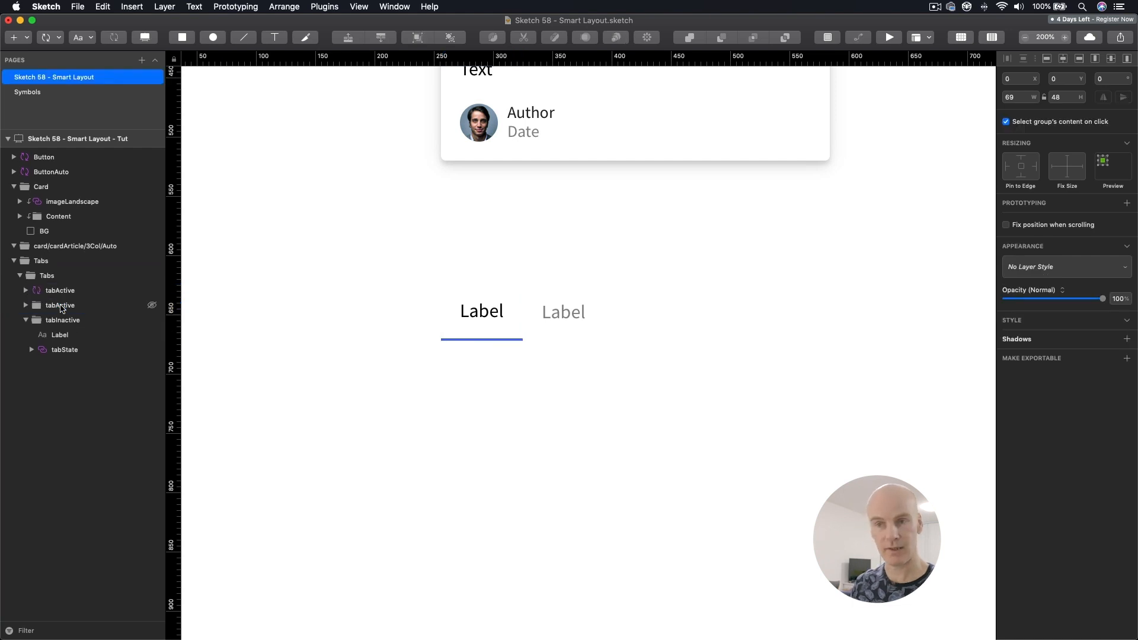
Step: Create a tabInactive symbol with a Left to Right layout, then select both tab symbols
click(564, 312)
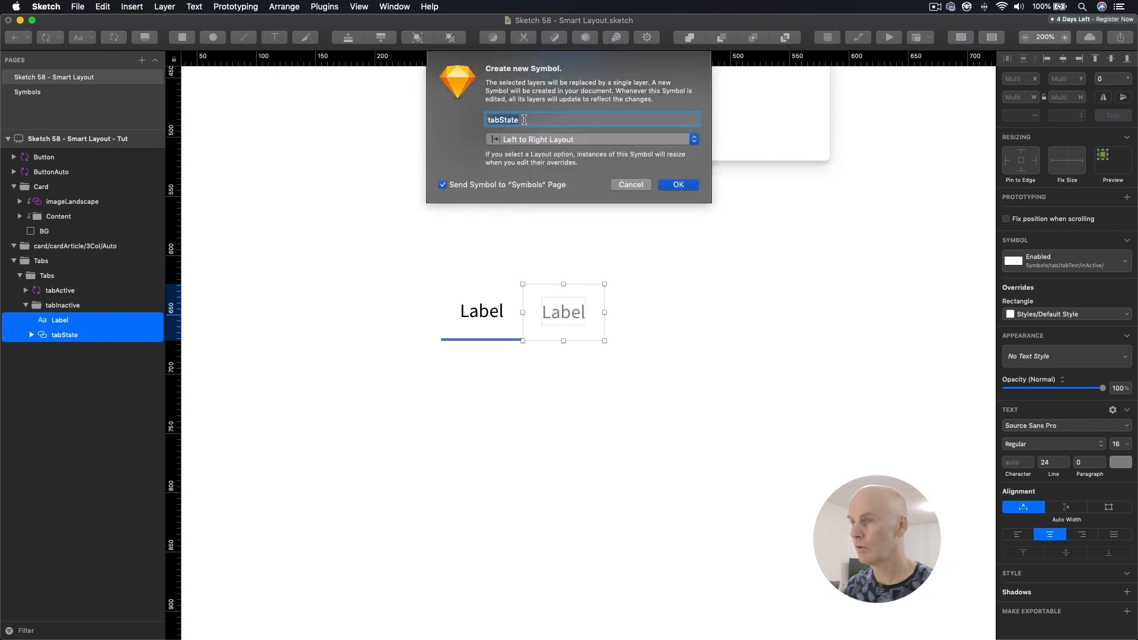
text(tab)
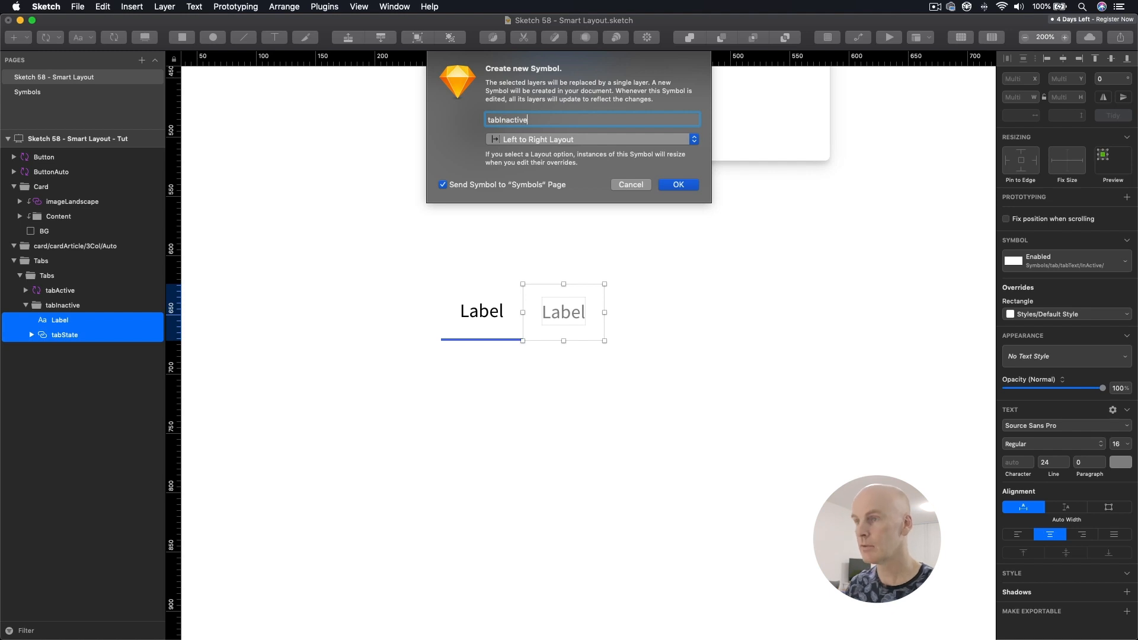
click(678, 183)
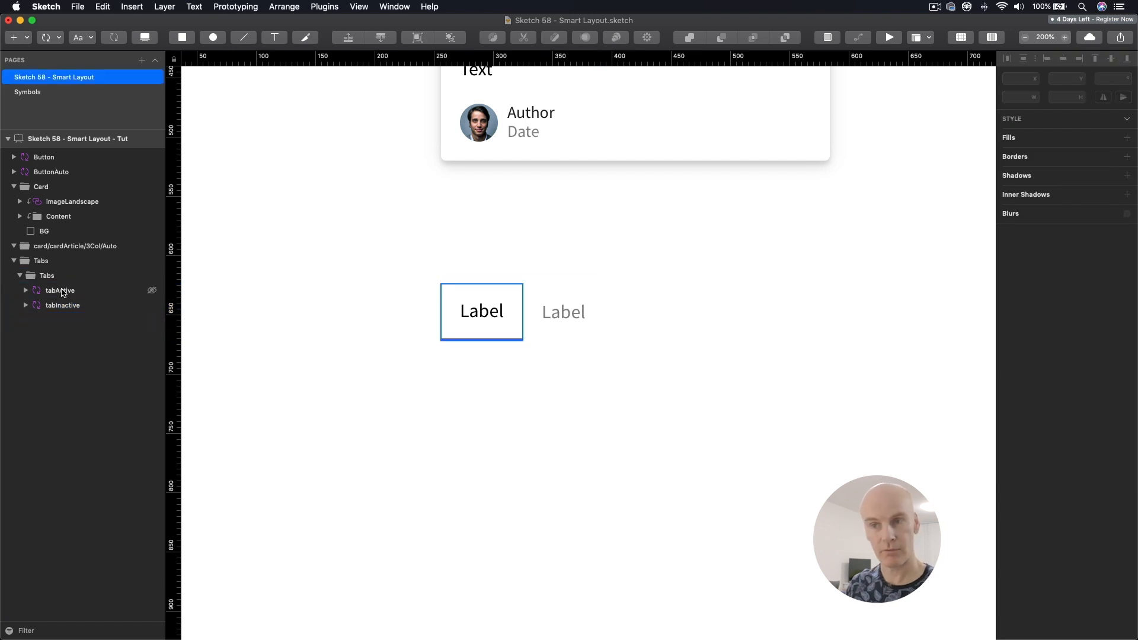
click(62, 306)
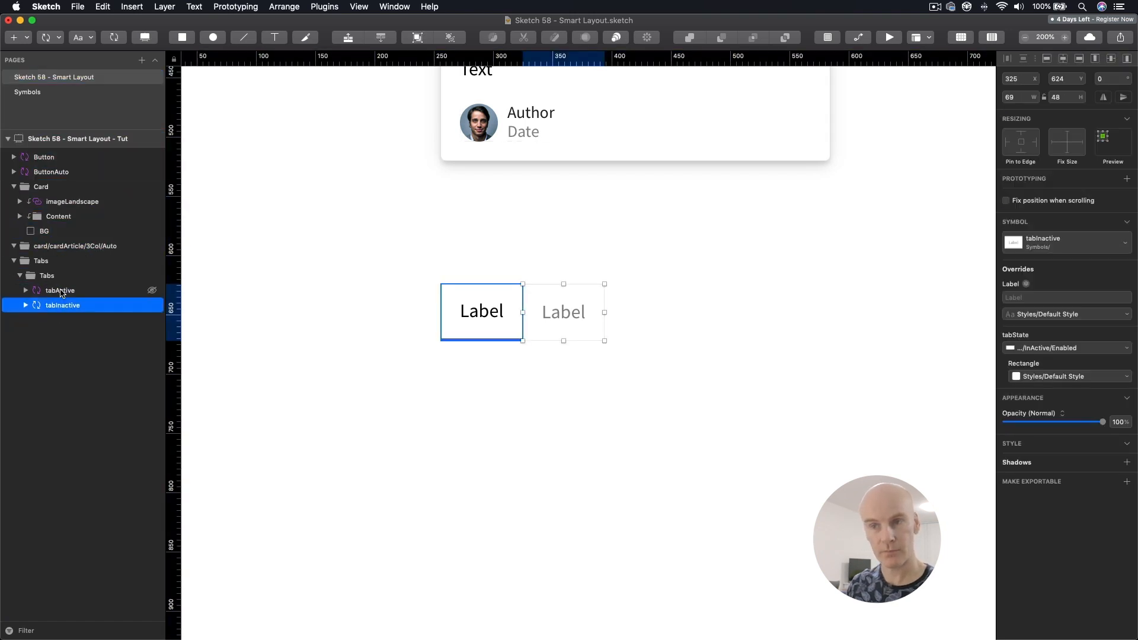
click(48, 306)
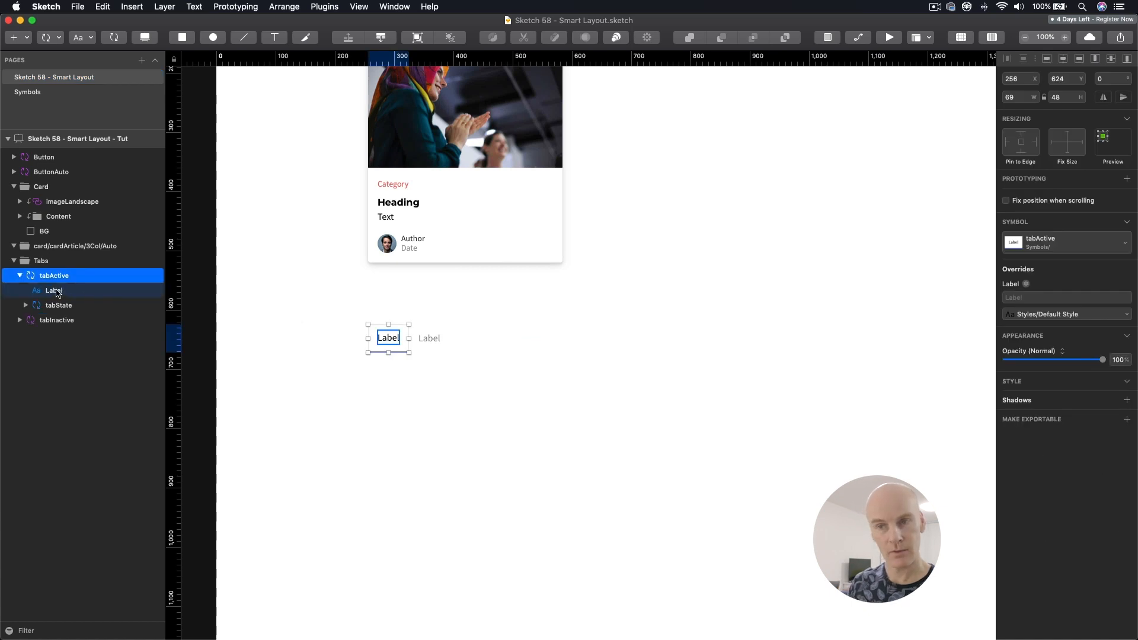
Step: Create a Tabs symbol from the whole tab bar group with a Left to Right layout
click(41, 260)
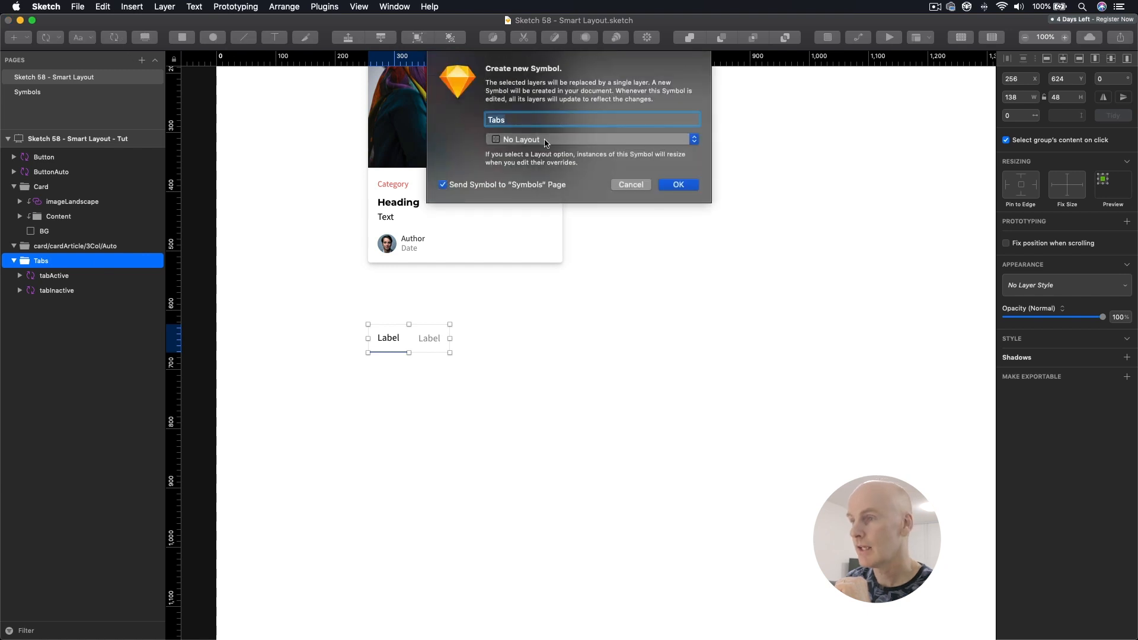
click(593, 139)
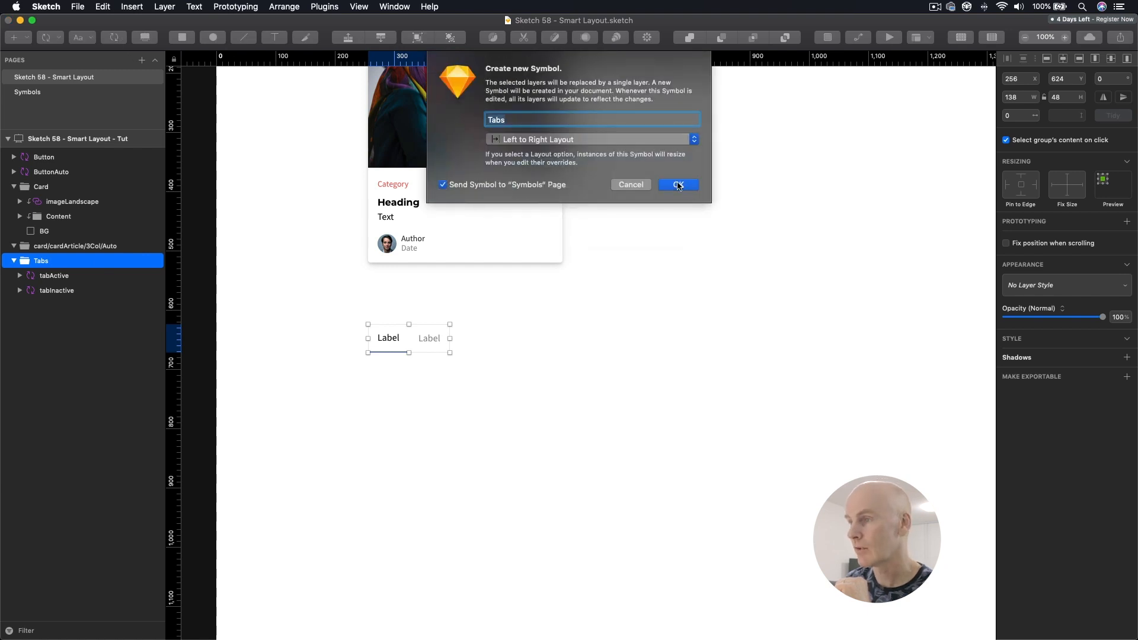
click(677, 184)
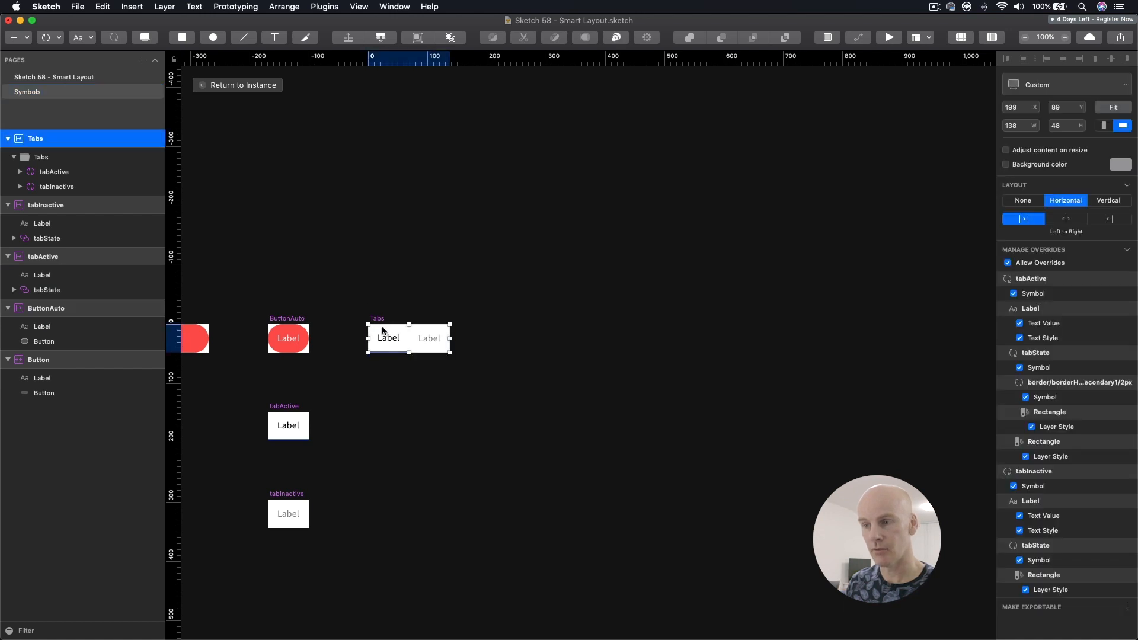
Step: Move both tab symbols directly under Tabs, remove the empty nested group and return to the instance
click(57, 186)
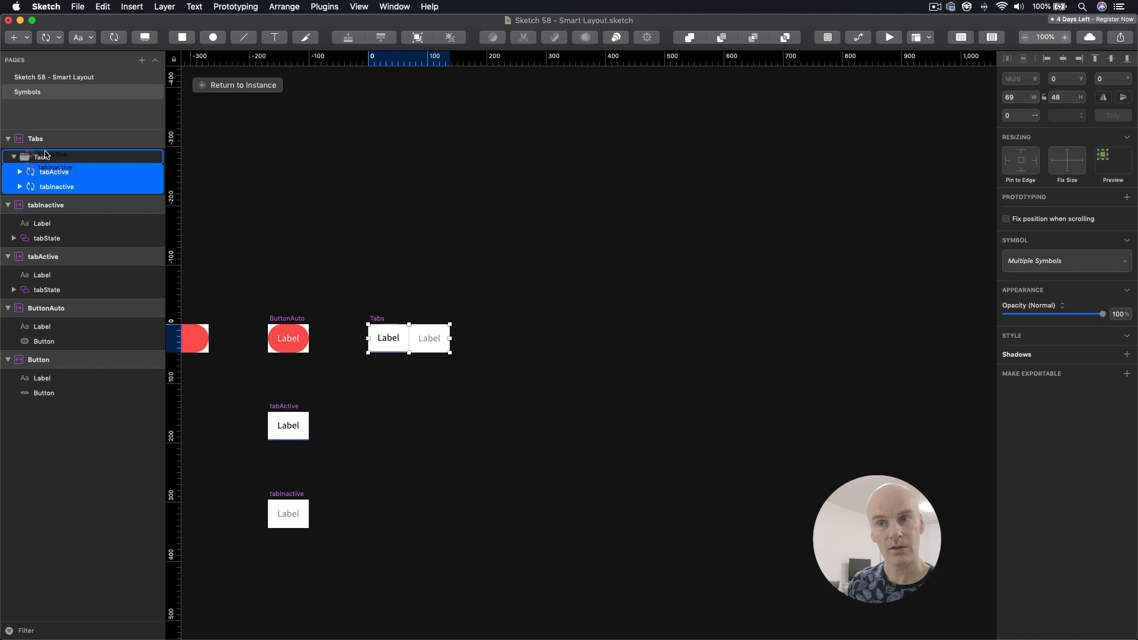
click(43, 186)
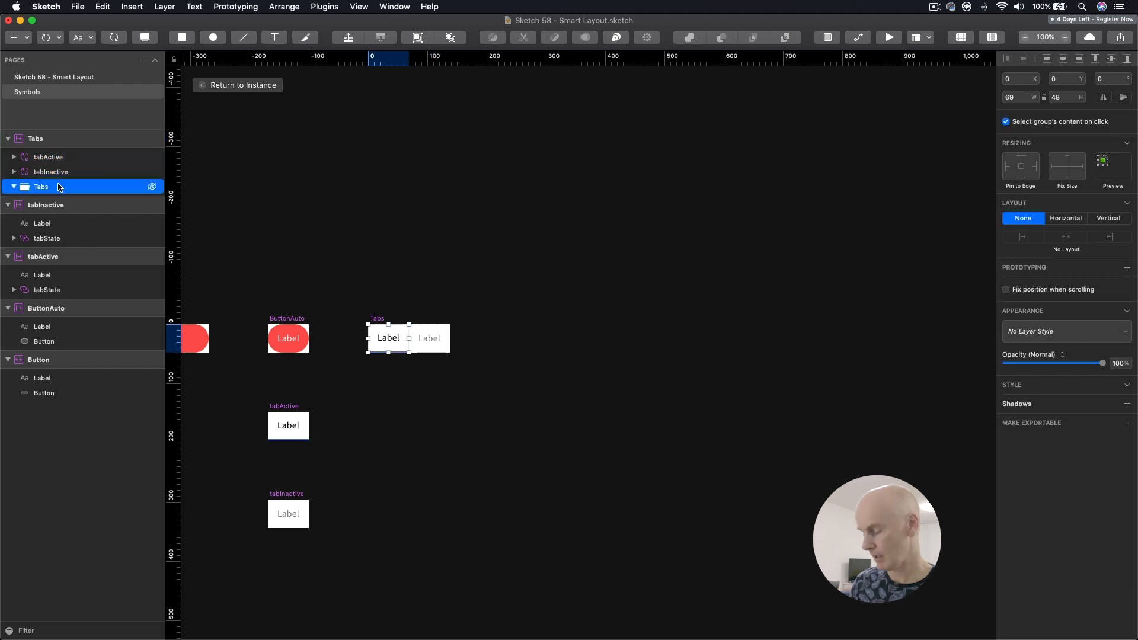
click(36, 139)
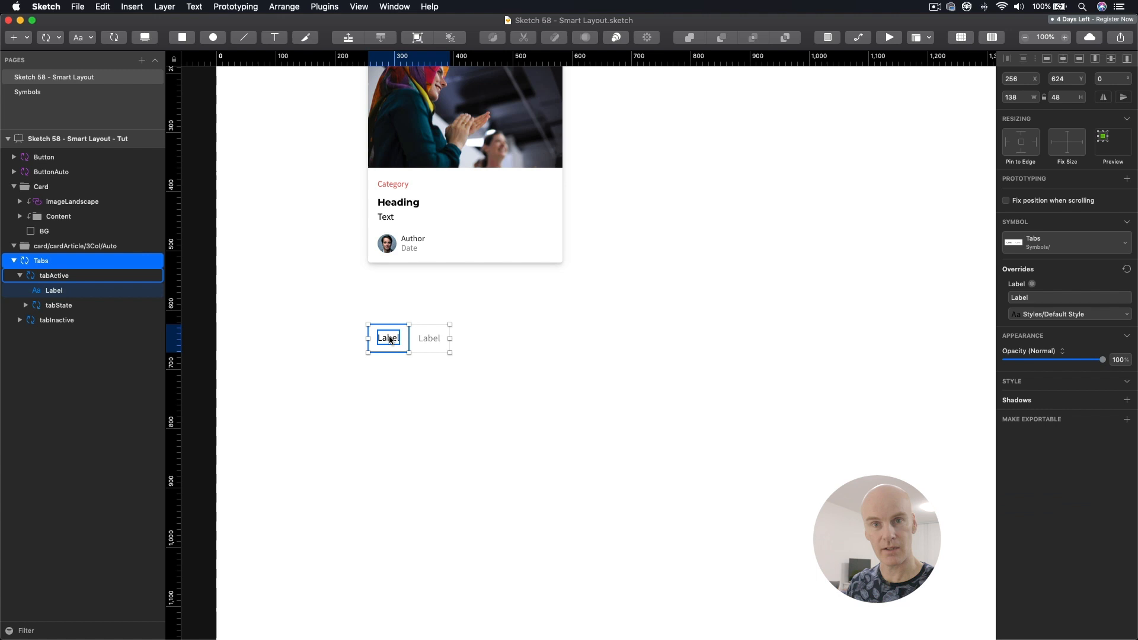
click(1069, 298)
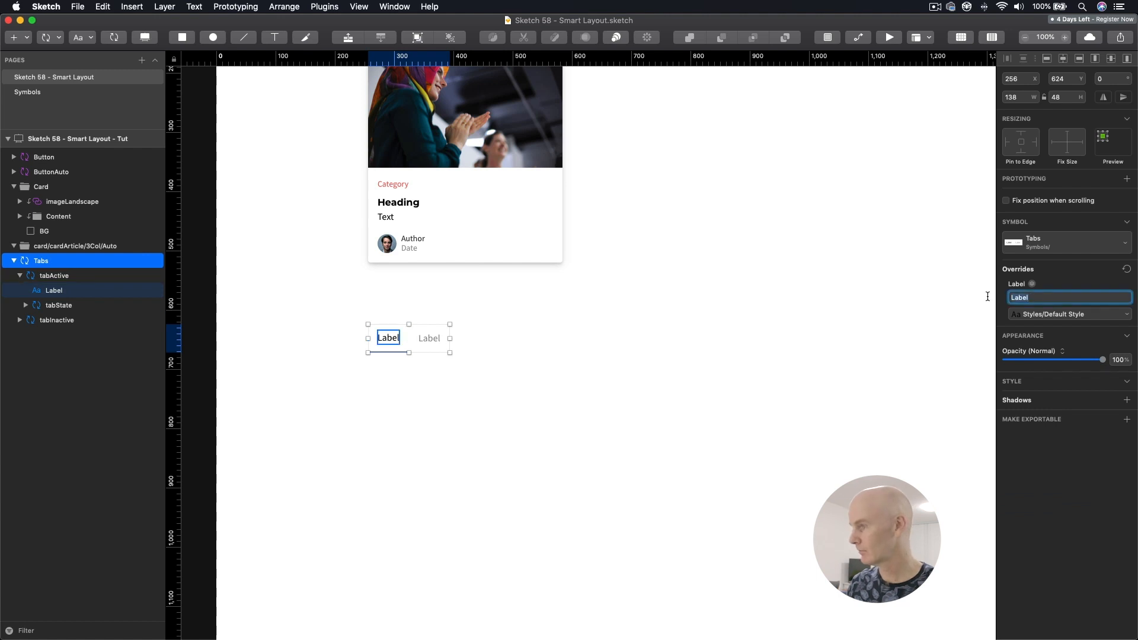
Step: Override the tab labels to 'Tab one' and 'Tab two'
text(Tab one)
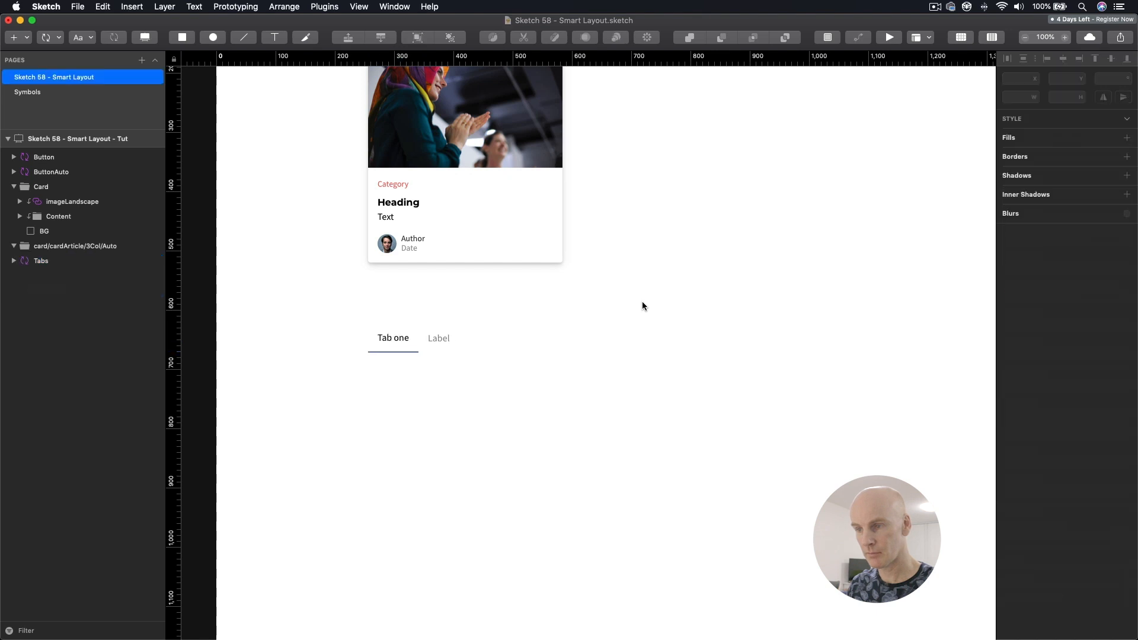
click(438, 338)
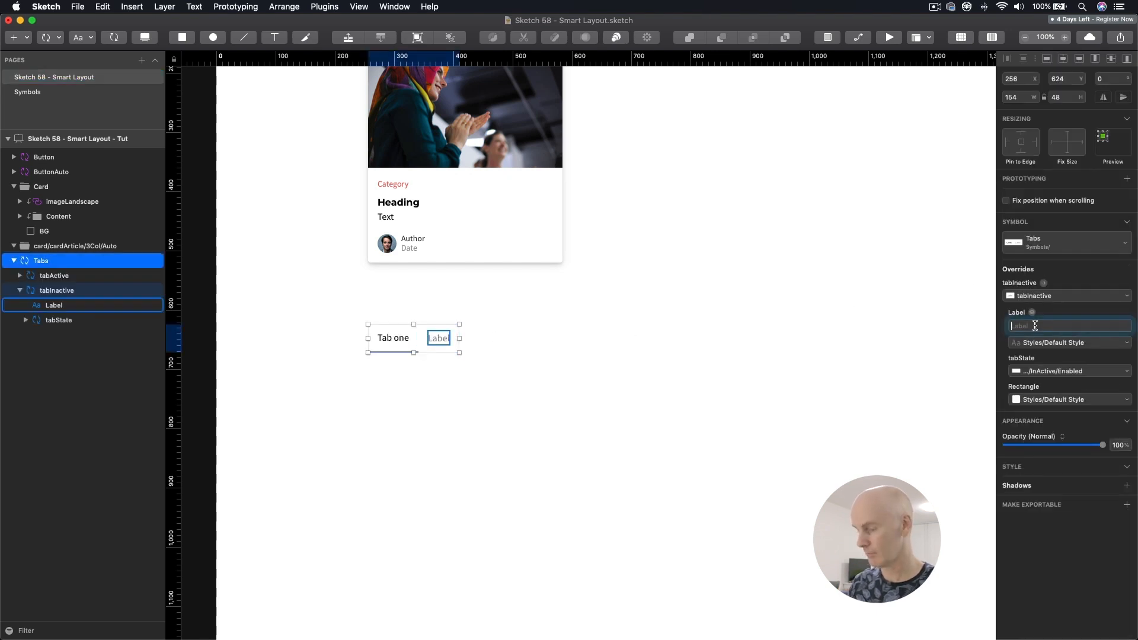
text(Tab two)
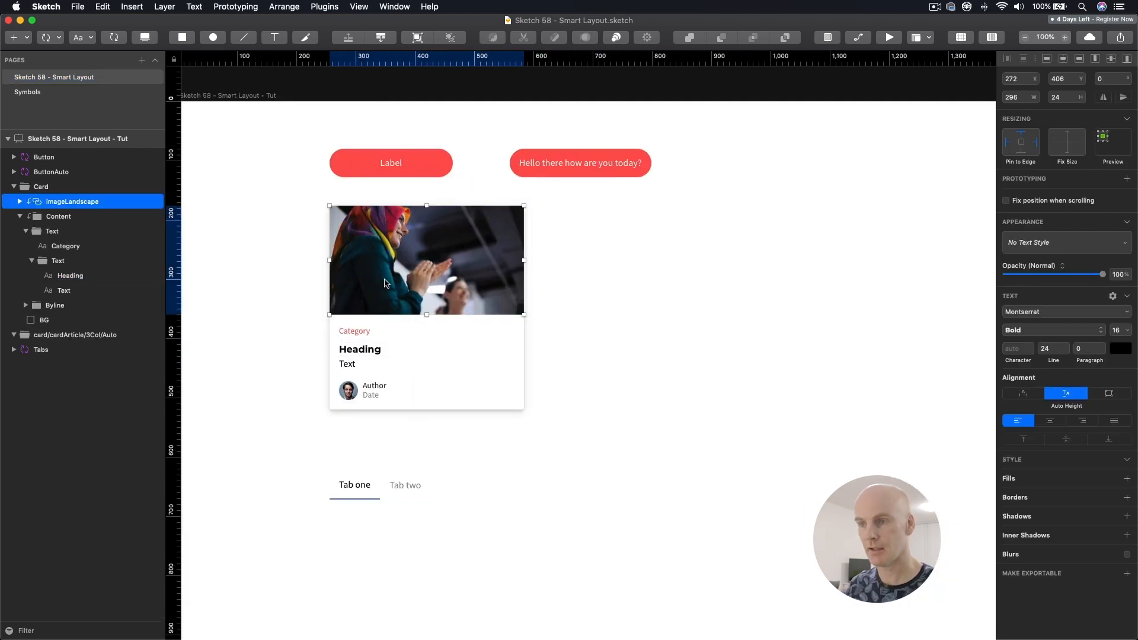
Step: Convert the selected card group into a Card symbol with Top to Bottom layout
click(41, 186)
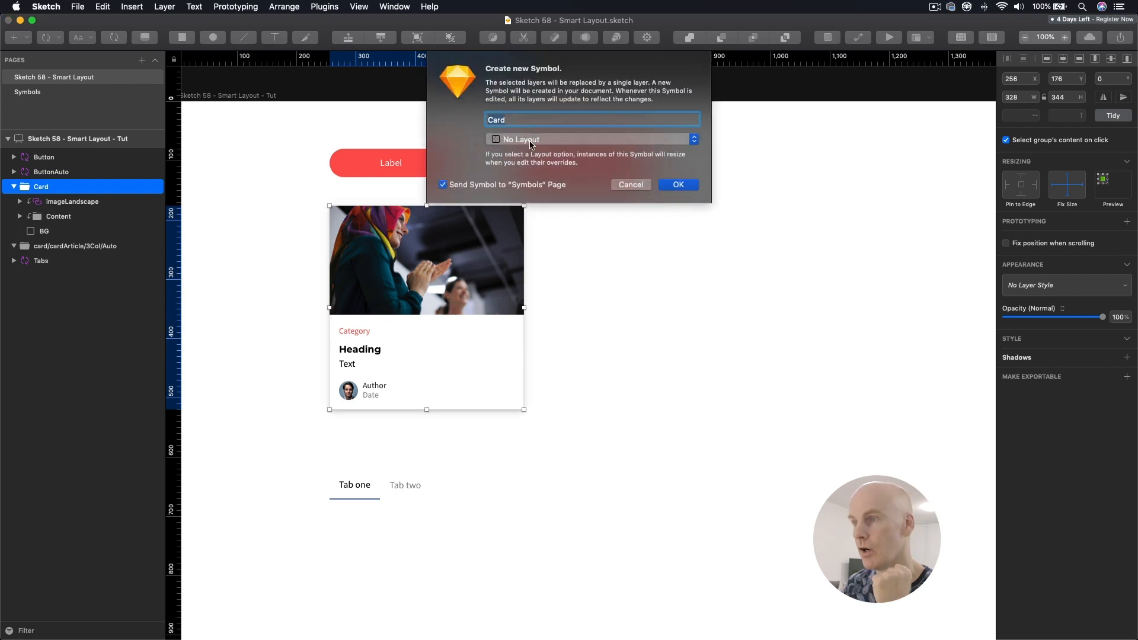
click(591, 140)
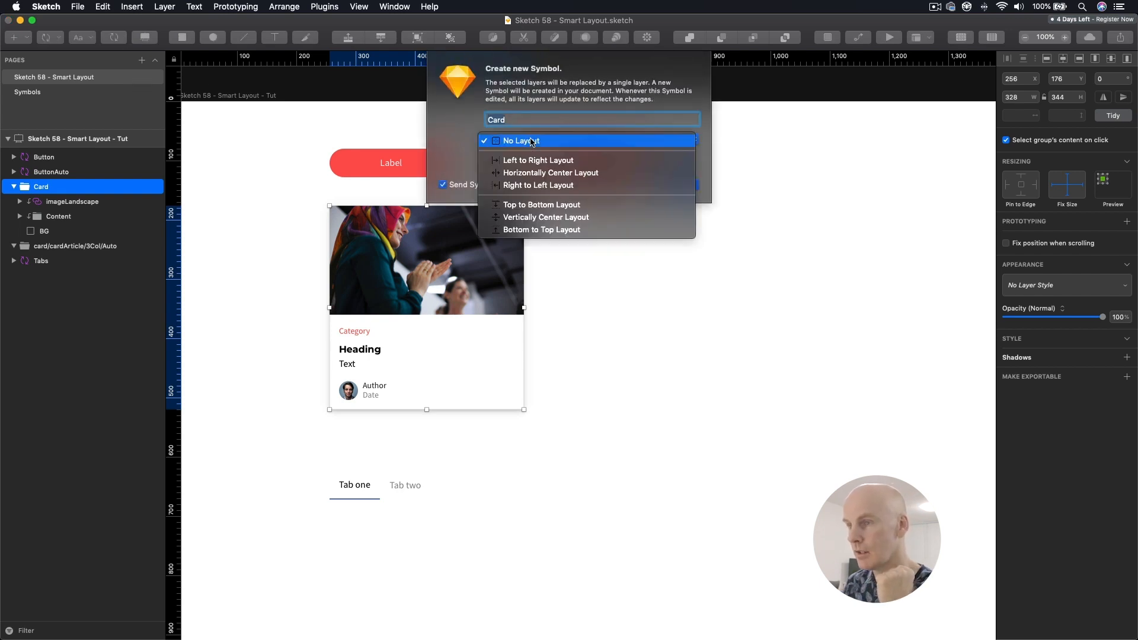
mouse_move(541, 204)
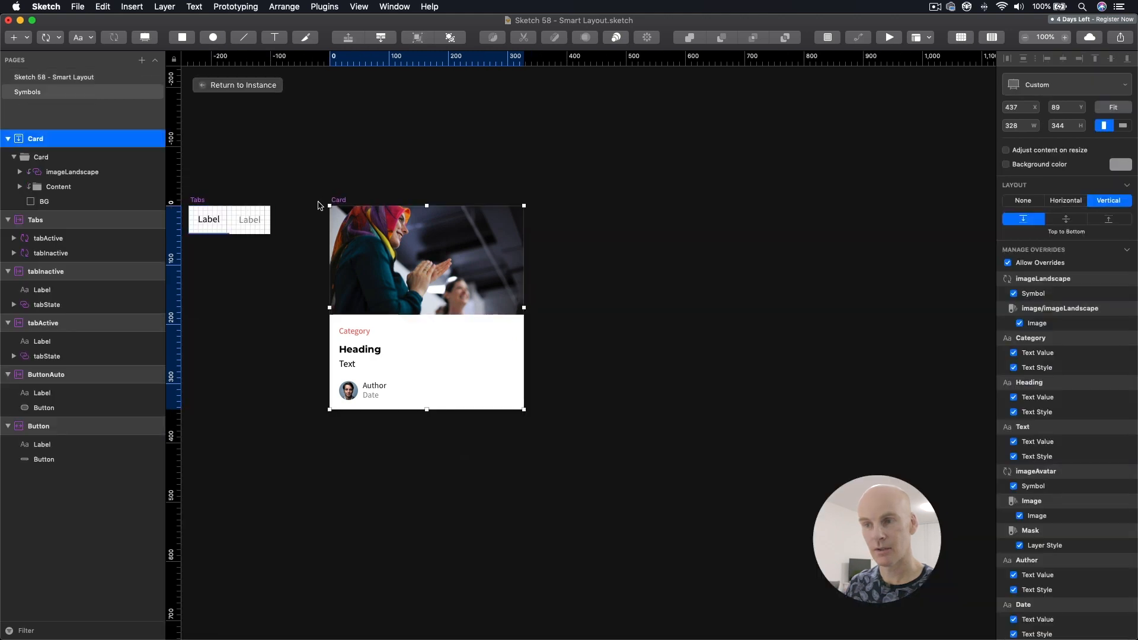
Step: Remove the extra inner card group, leaving the image and Content group directly inside the symbol
click(71, 172)
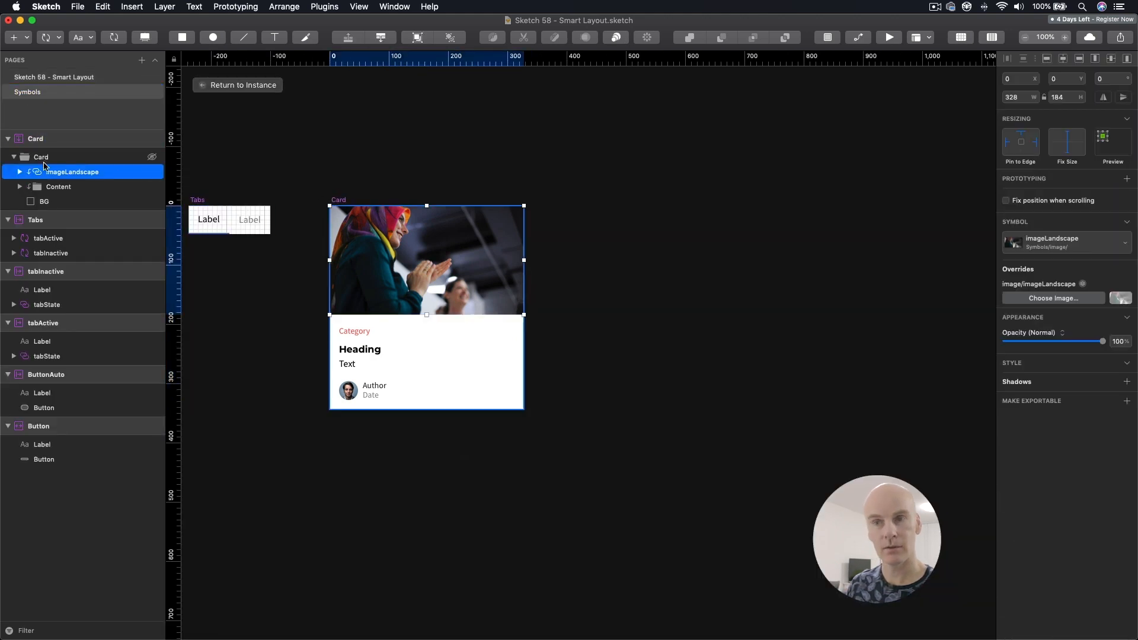
click(42, 156)
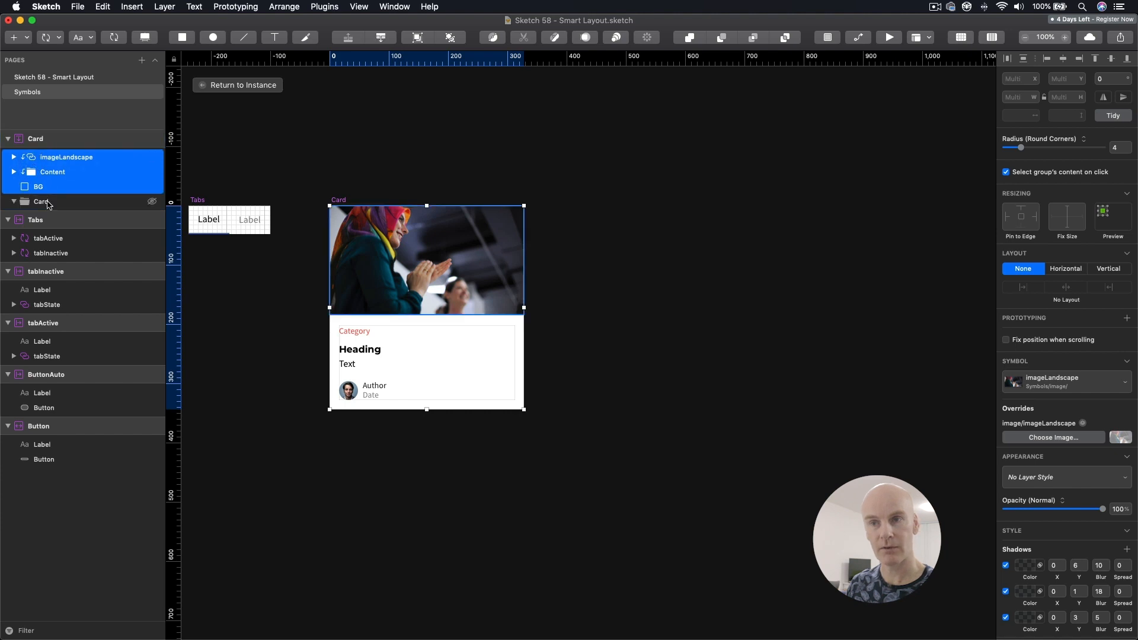
click(27, 92)
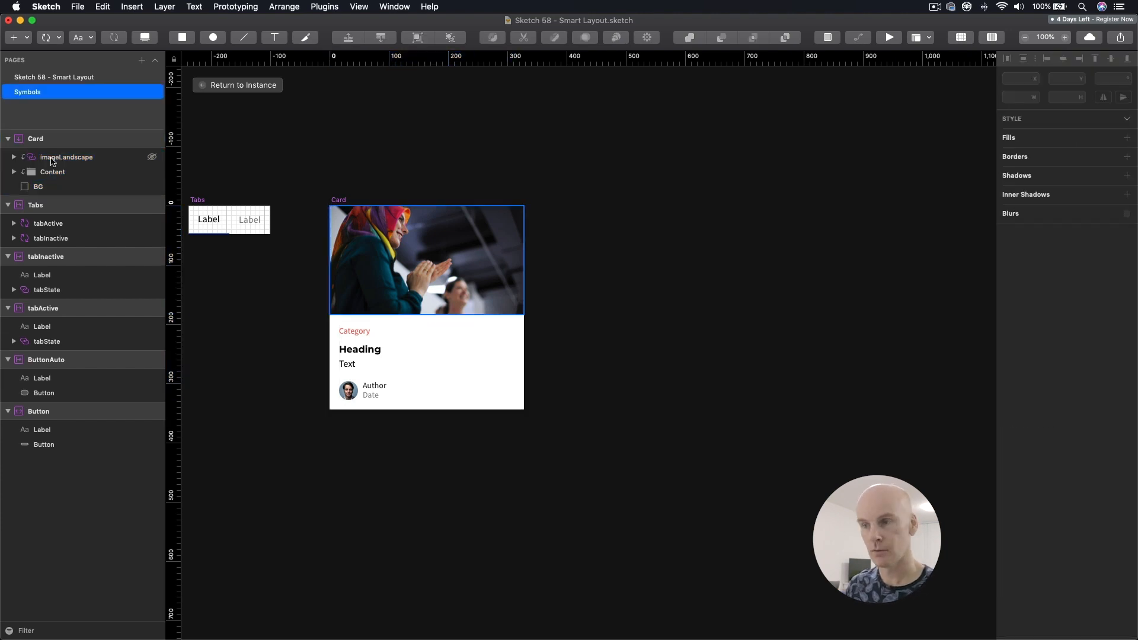
click(67, 156)
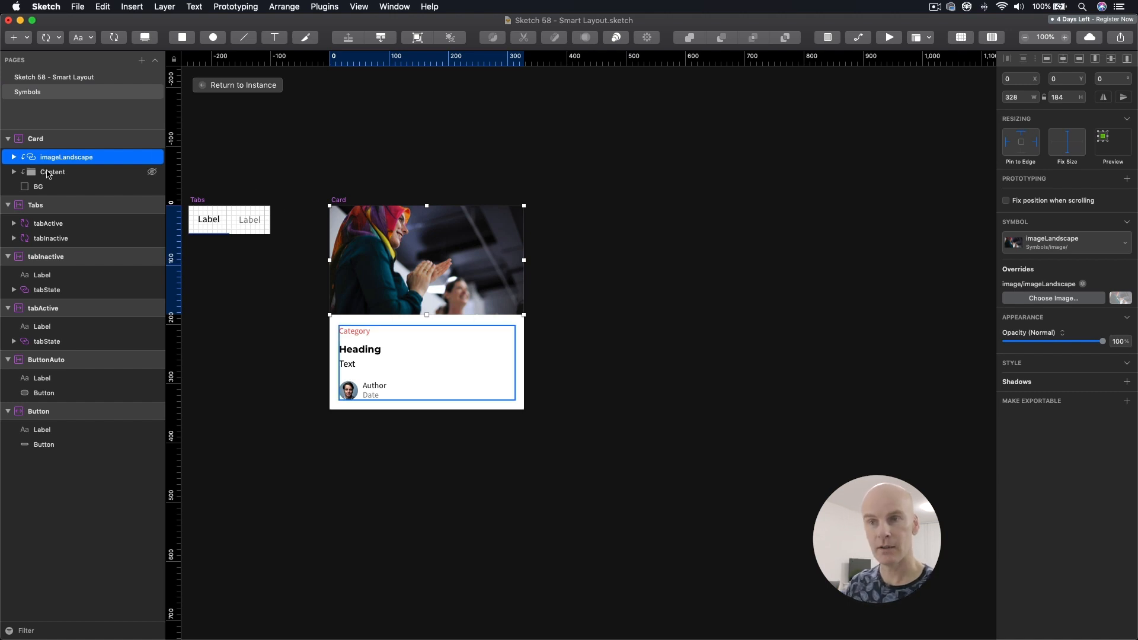
click(52, 172)
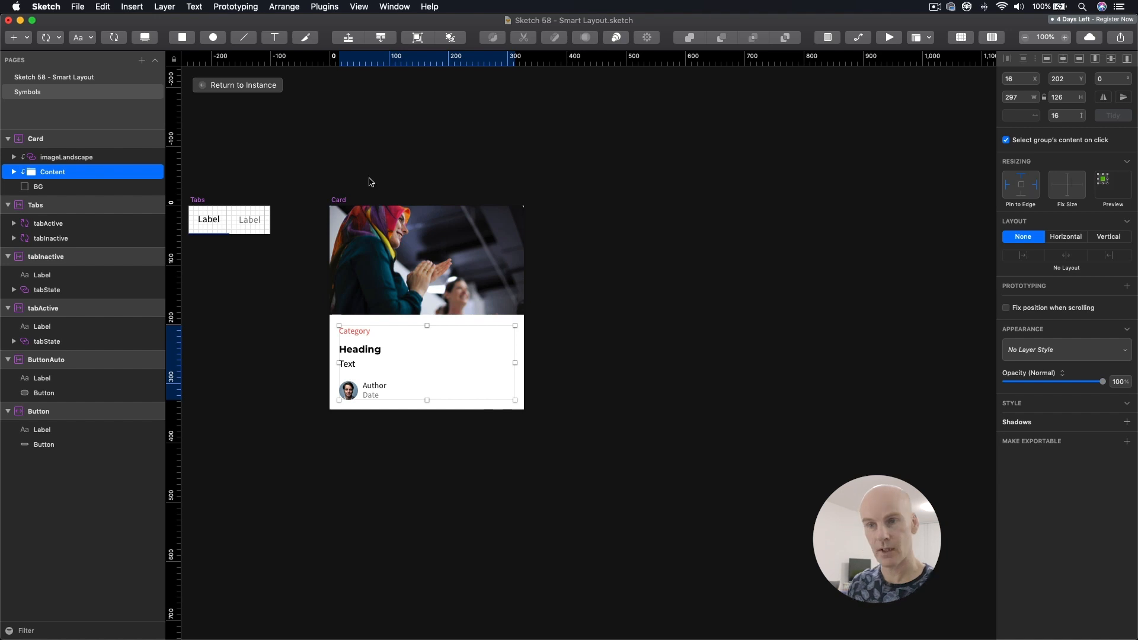
mouse_move(1067, 241)
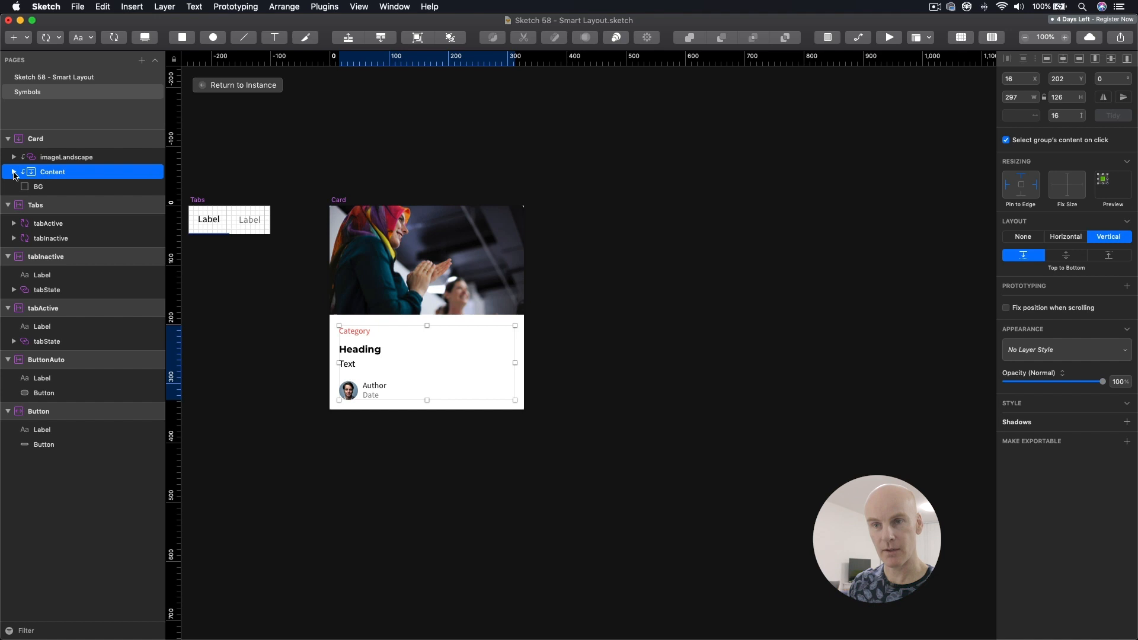
Step: Give the Text group a vertical top-to-bottom layout and check the Byline group's layers
click(15, 172)
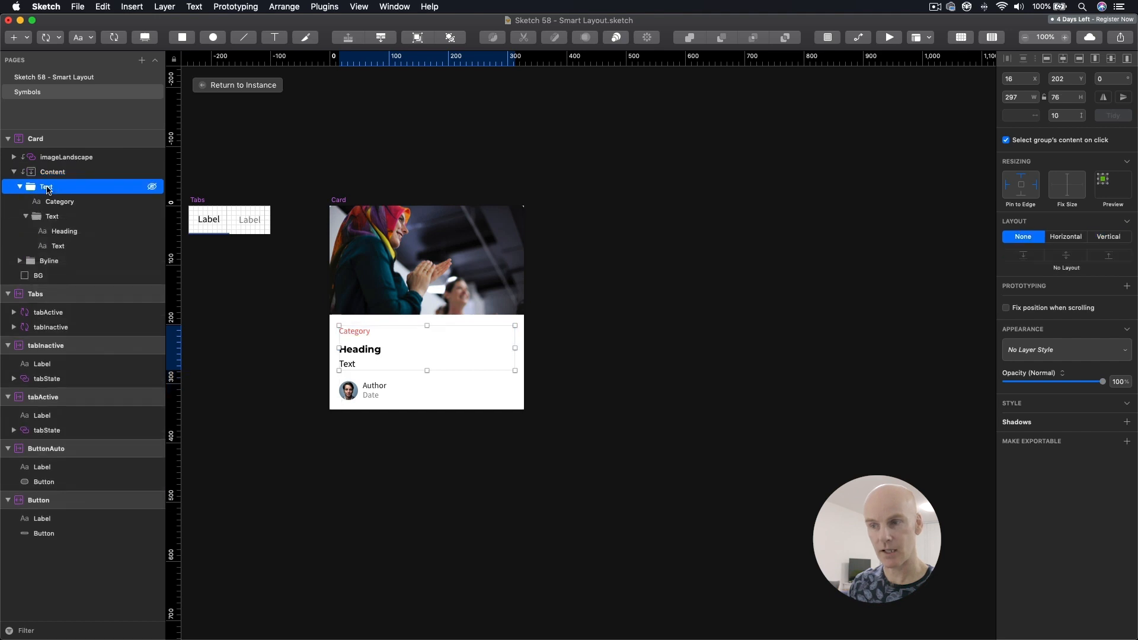
click(19, 188)
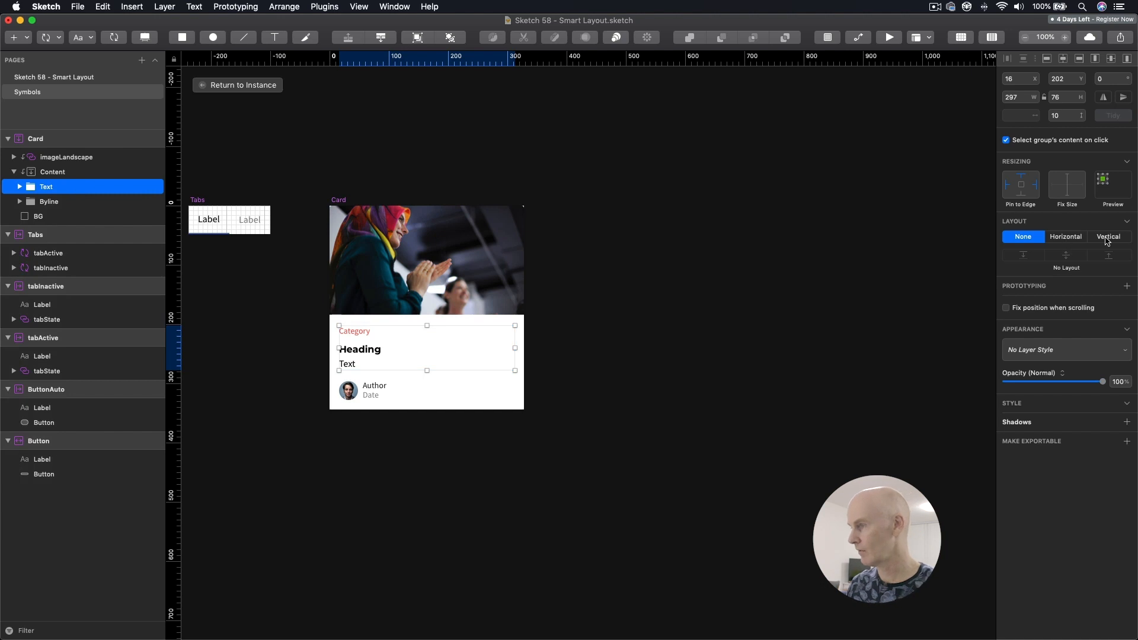
click(1109, 236)
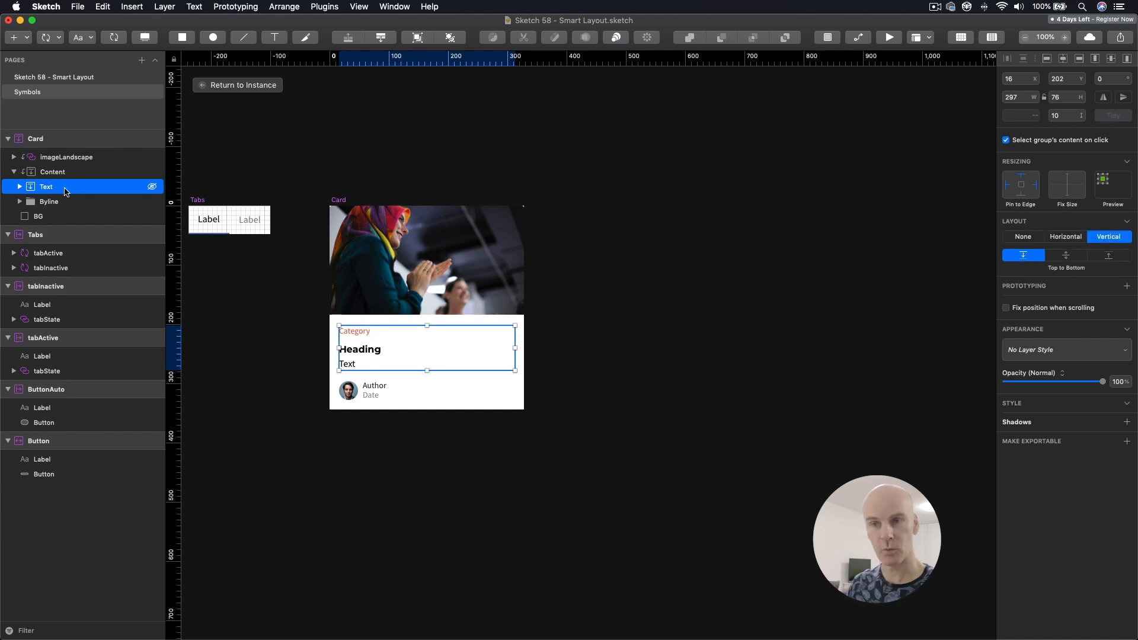
click(151, 186)
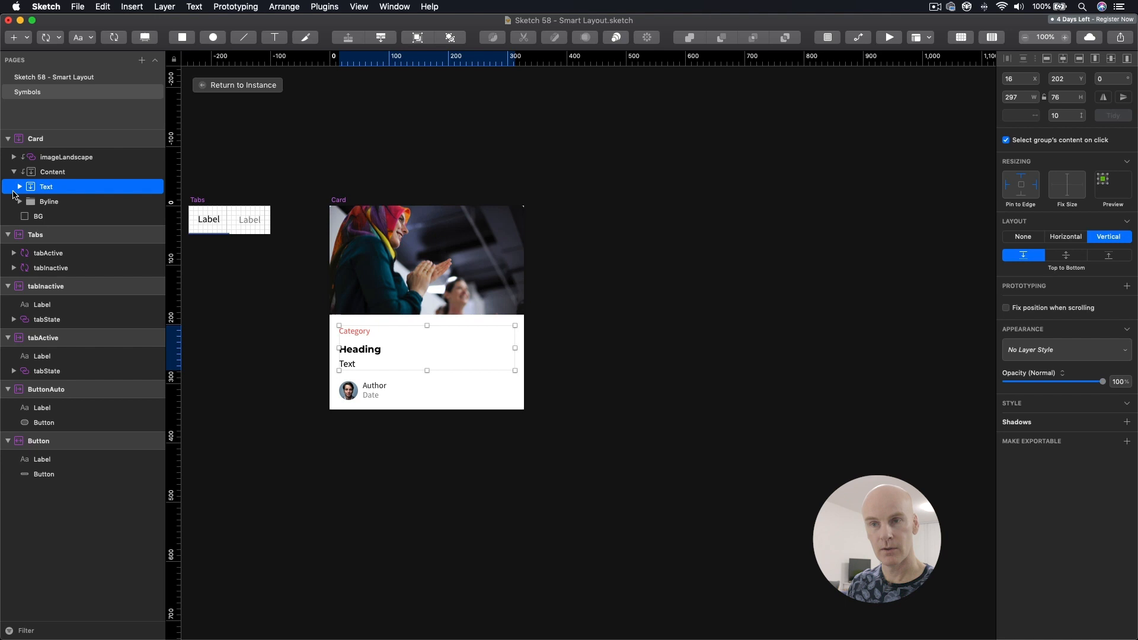
click(50, 200)
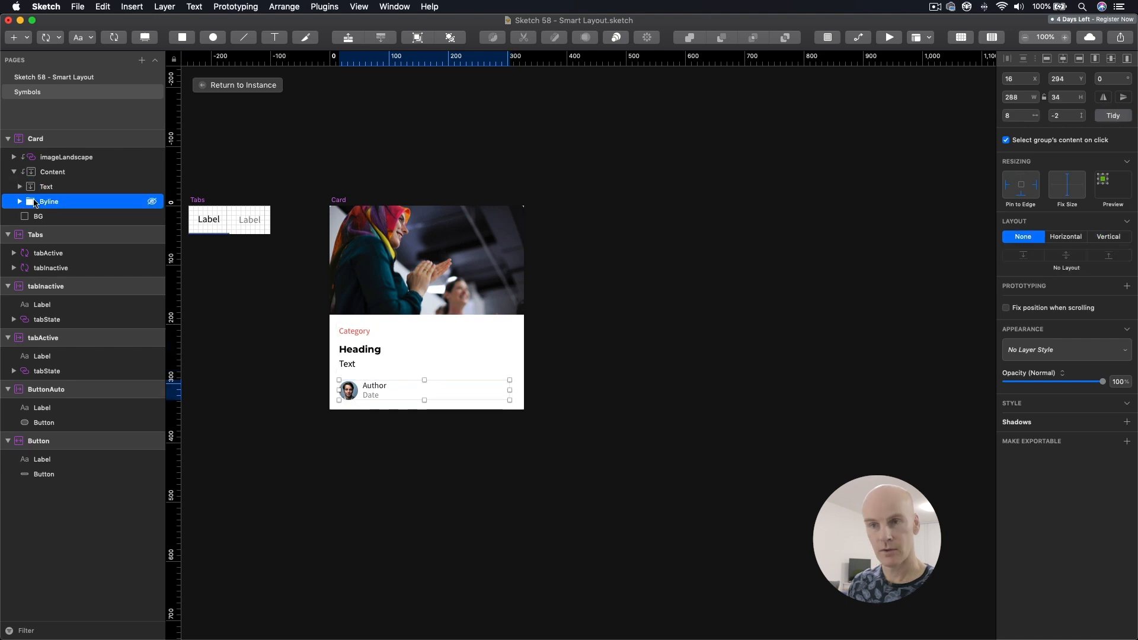
click(19, 202)
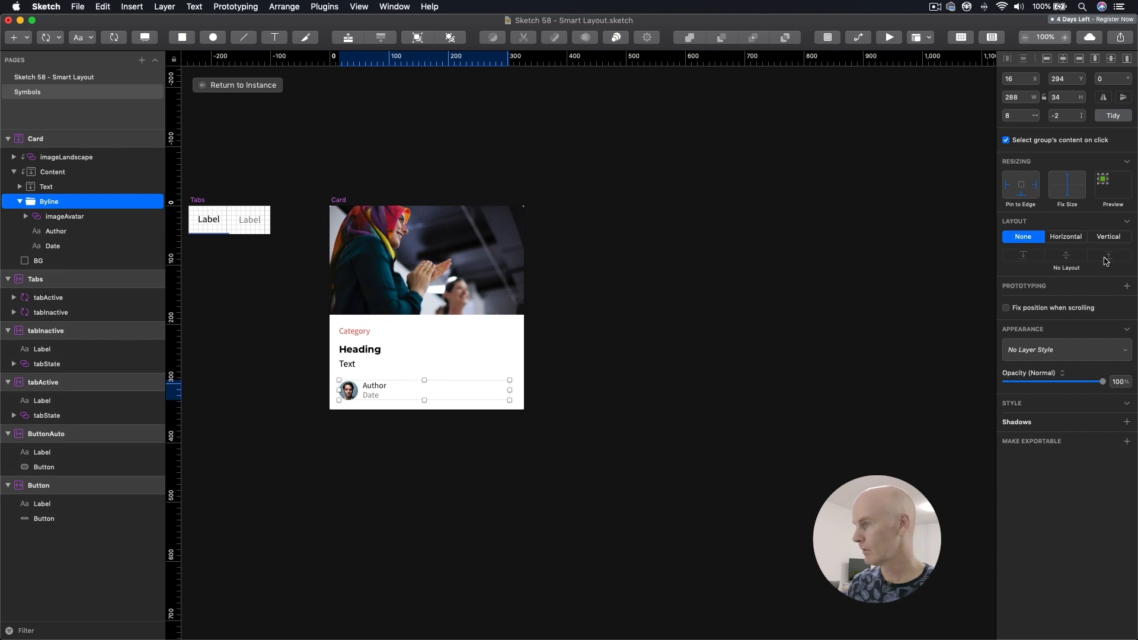
click(1066, 236)
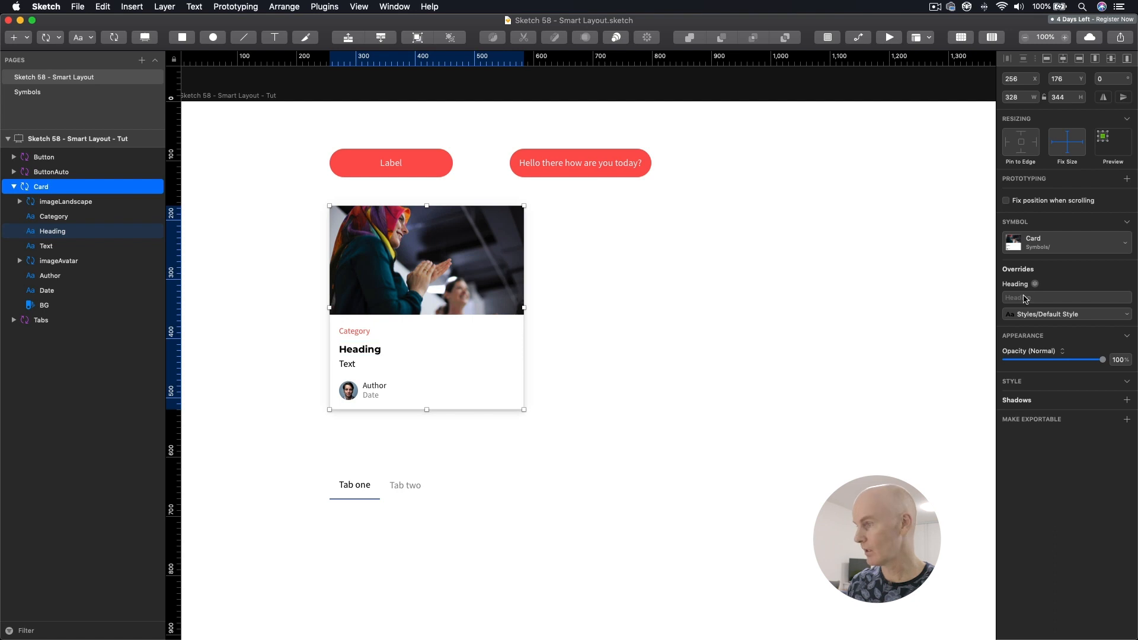
Step: Override the Card instance's Heading with 'A heading that goes over two lines' and reopen the symbol
click(1067, 298)
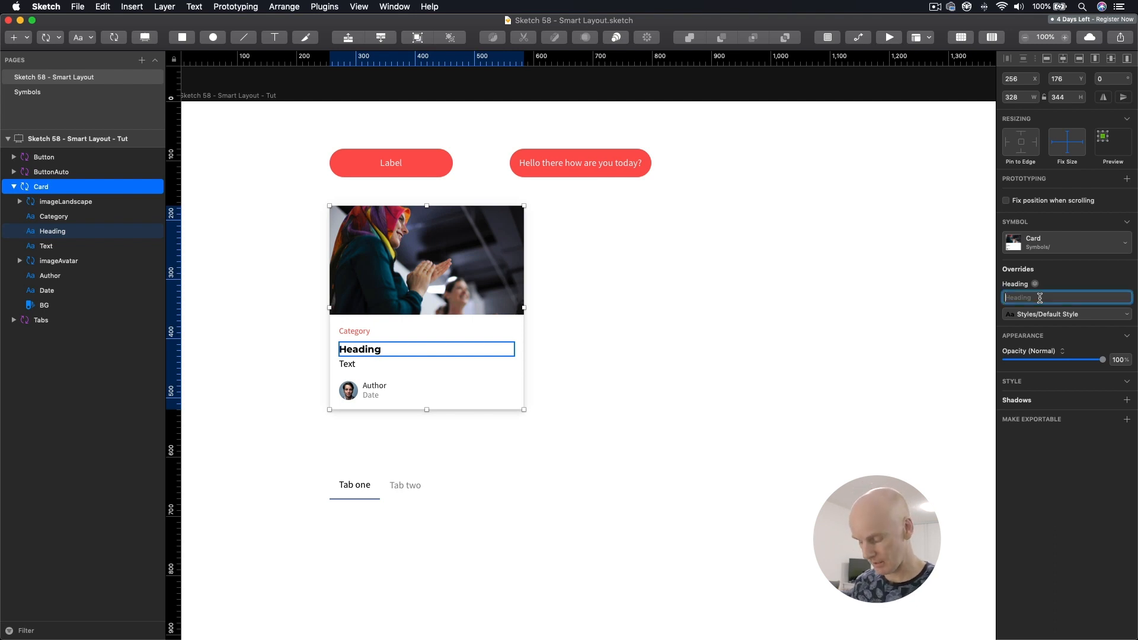
text(A heading that goes over)
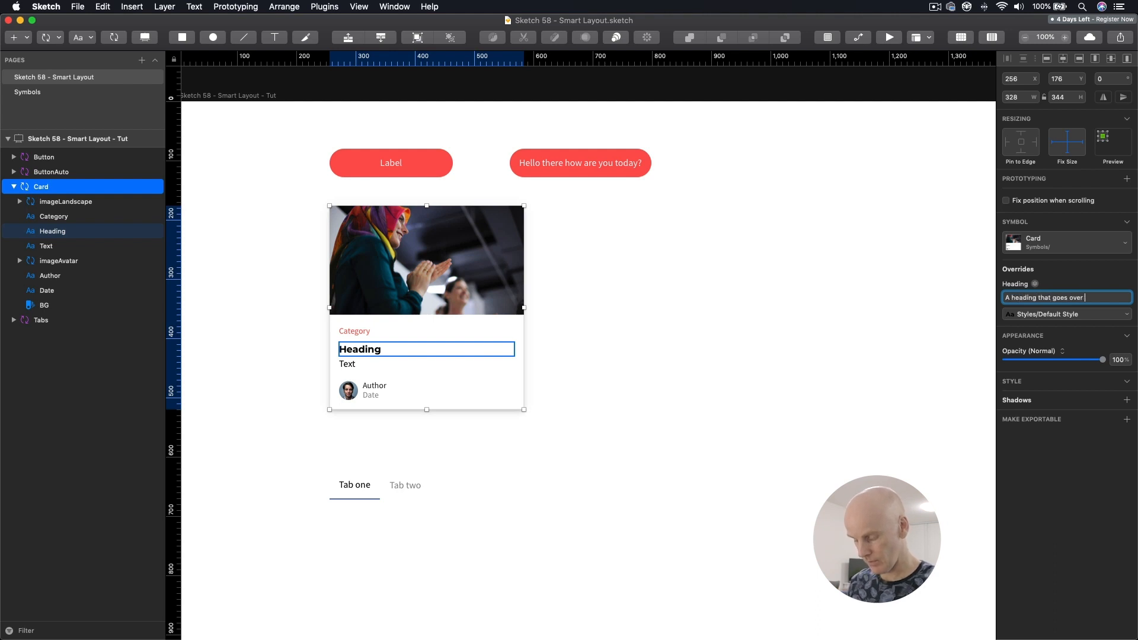
text(two lines)
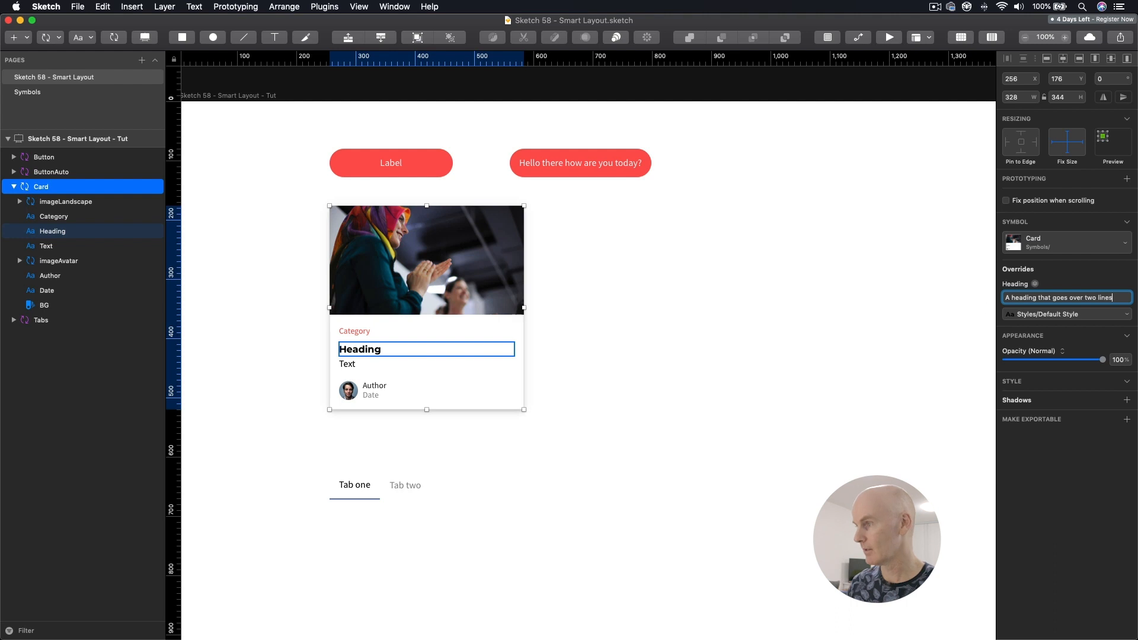
click(695, 342)
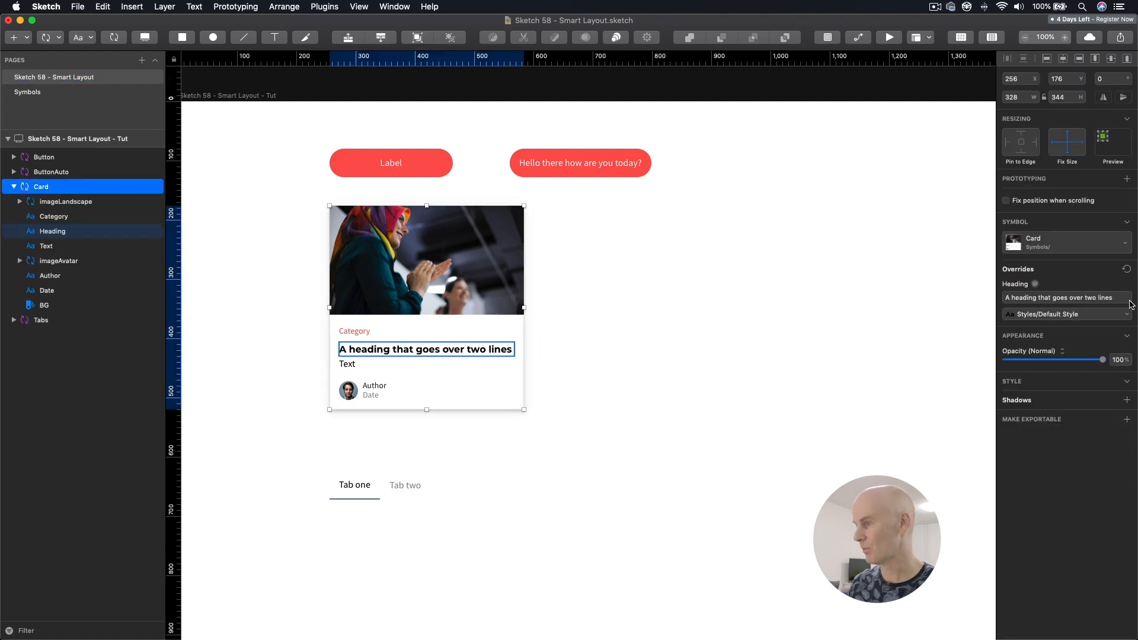
text(and)
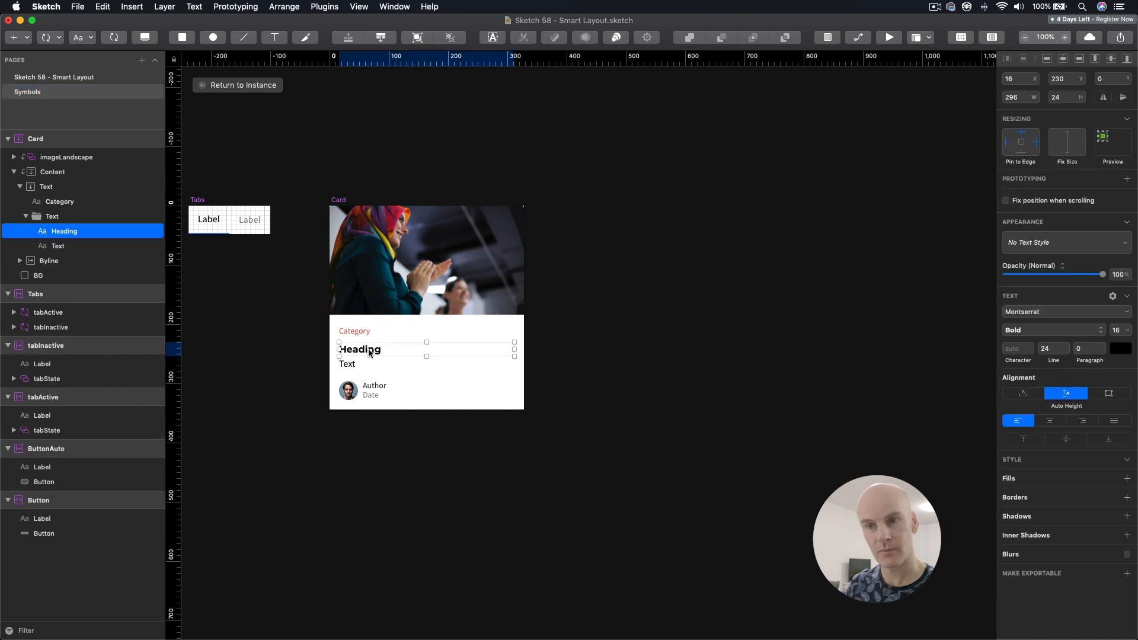
Step: Give the inner Heading-and-Text group a vertical layout so the long heading wraps and pushes text down
click(53, 216)
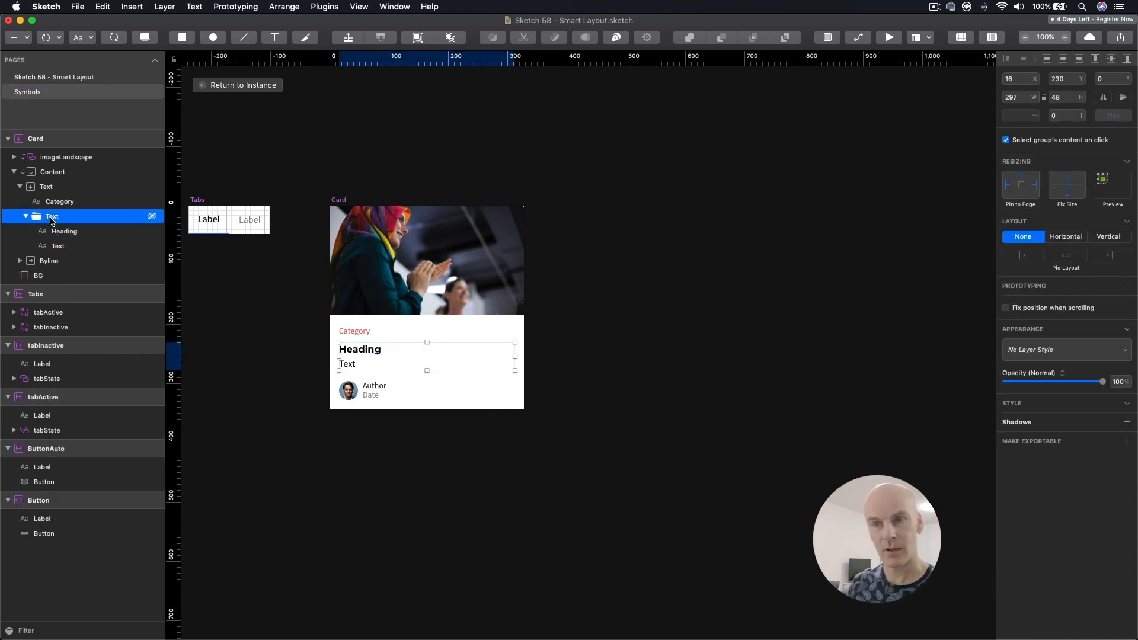
click(1110, 236)
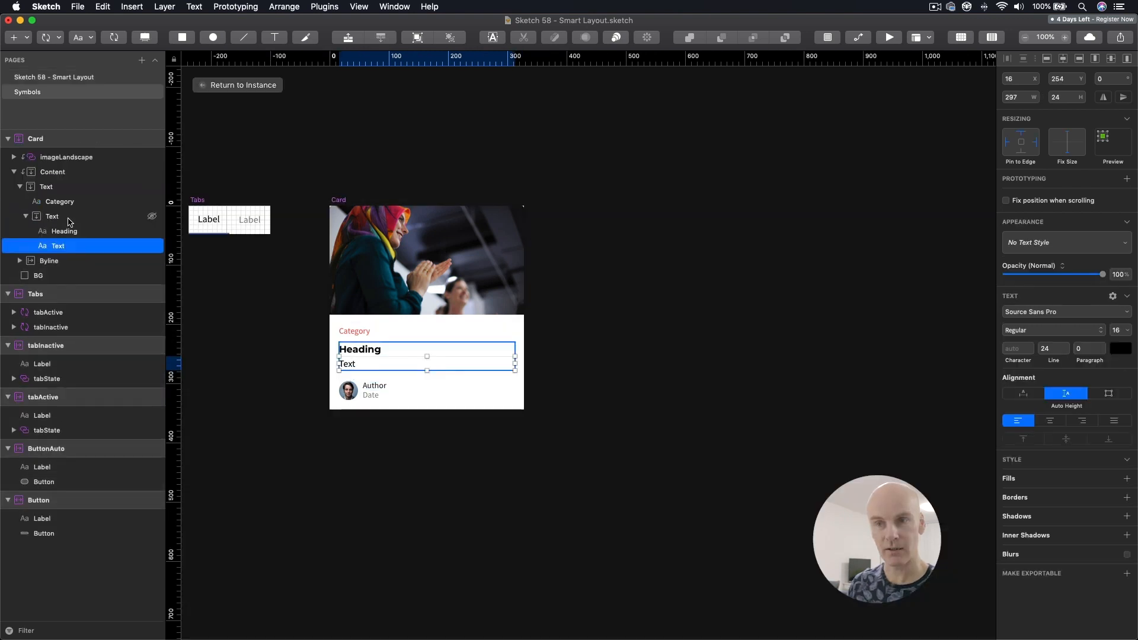
click(48, 201)
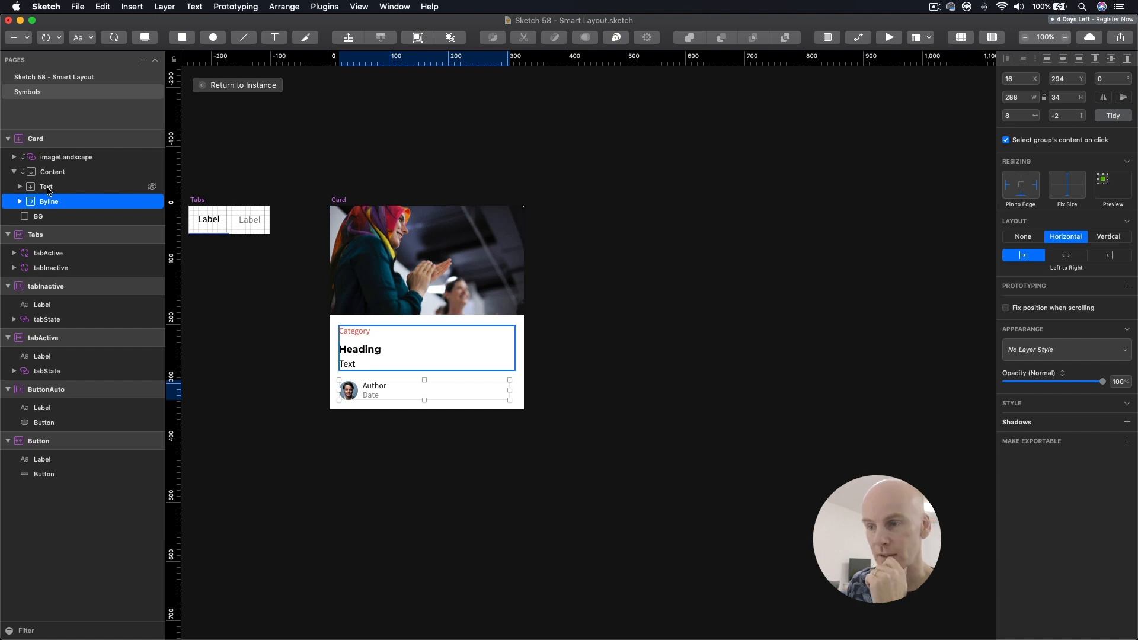
click(19, 186)
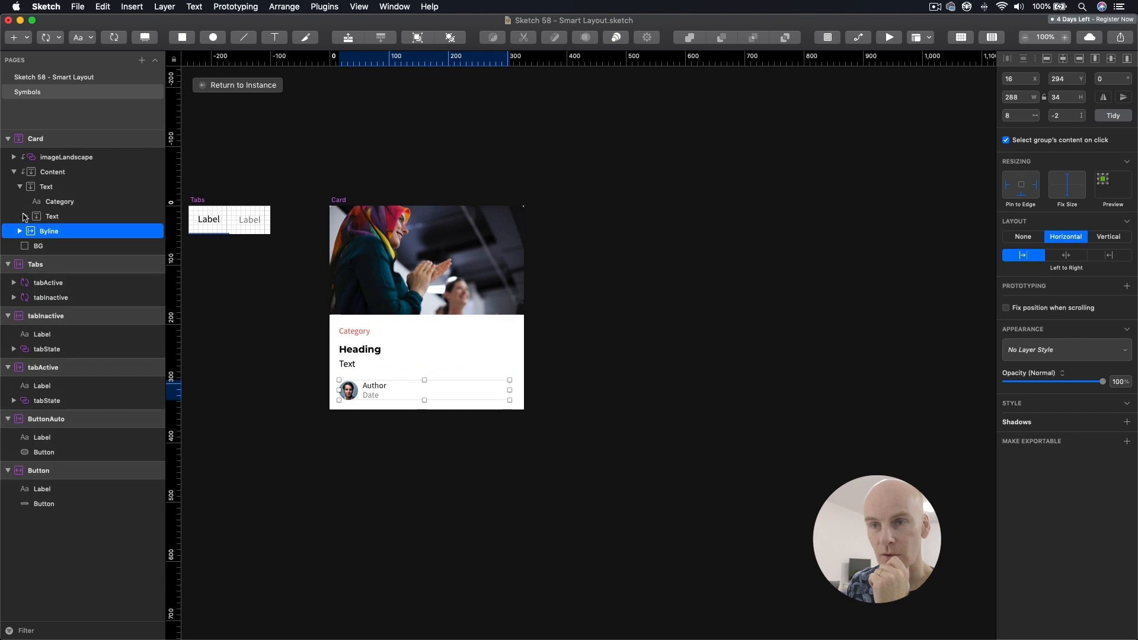
click(50, 230)
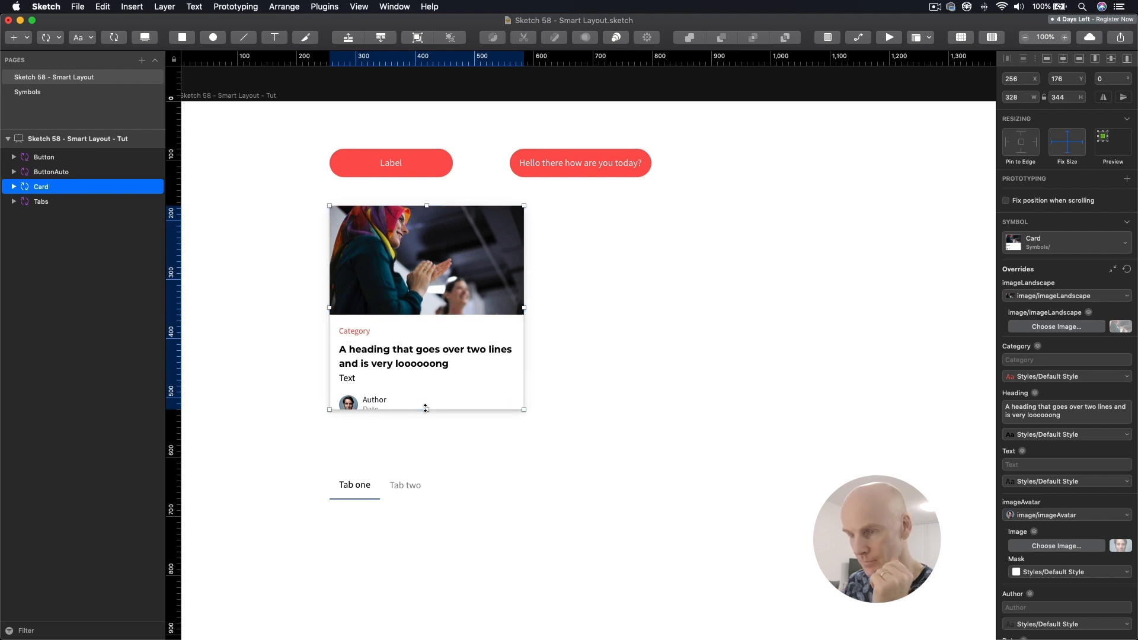
Step: Stretch the card instance taller to fit the wrapped heading
drag(426, 409, 426, 429)
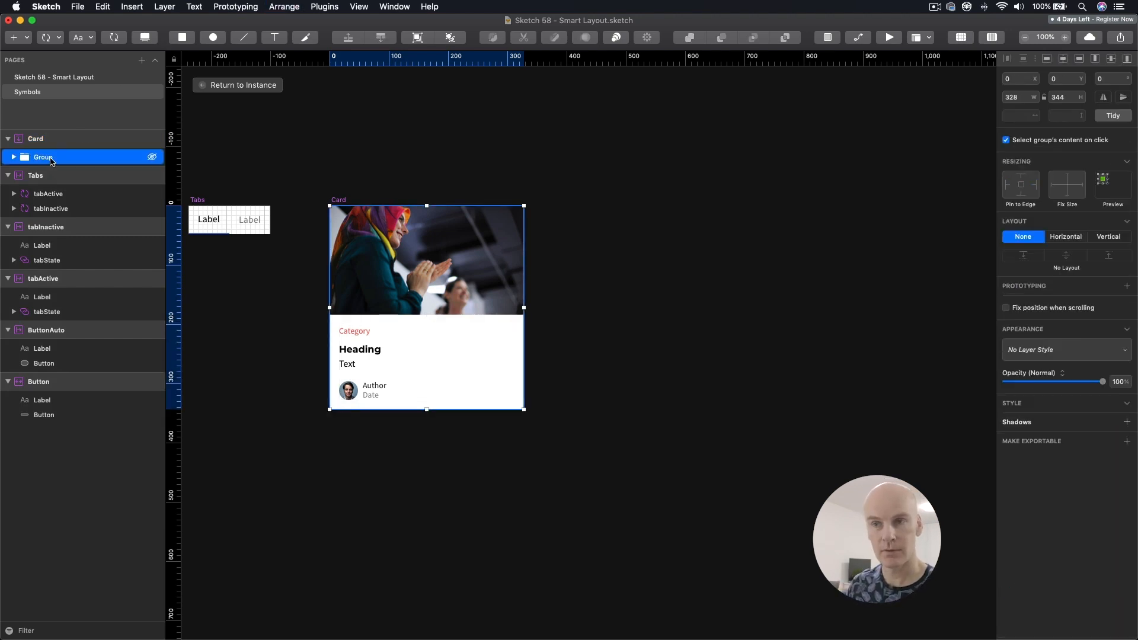
Step: Rename the enclosing group Card with a vertical layout and return to the instance
double_click(43, 157)
text(Card)
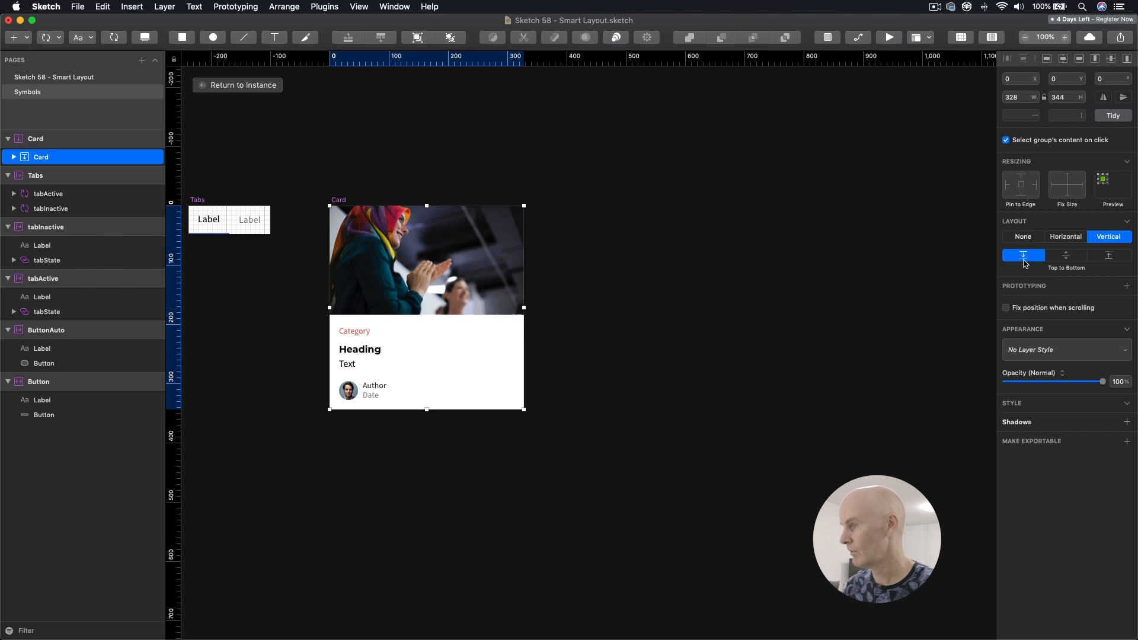
click(27, 92)
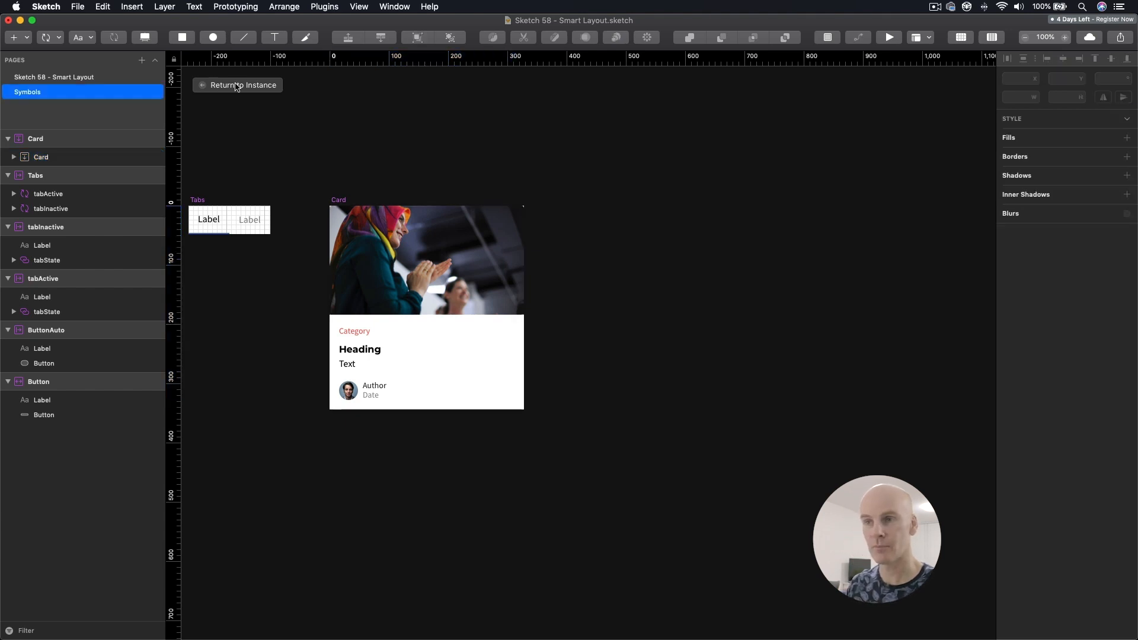
click(238, 85)
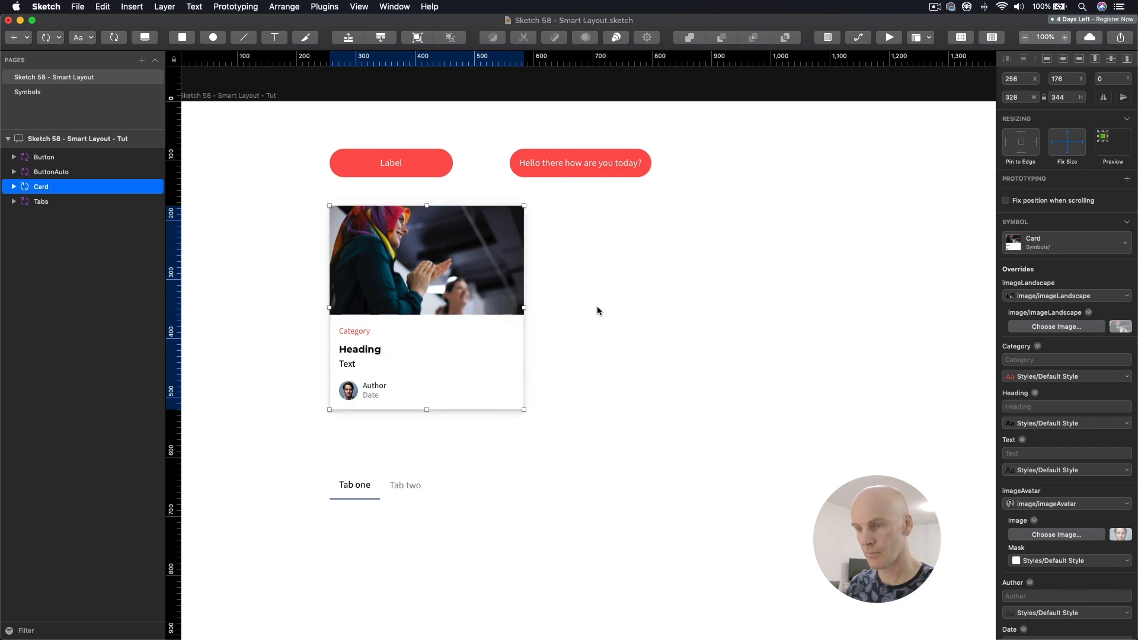
Step: Override the card's body text with 'Text that is goes over ... and is very long'
double_click(347, 364)
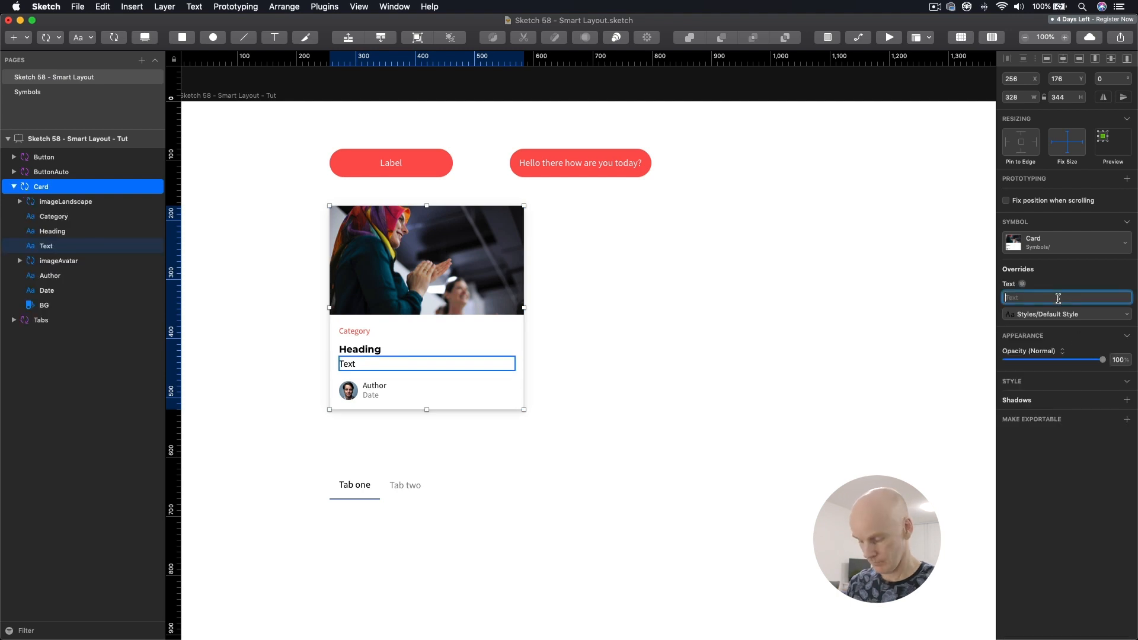
text(Text that is very long and)
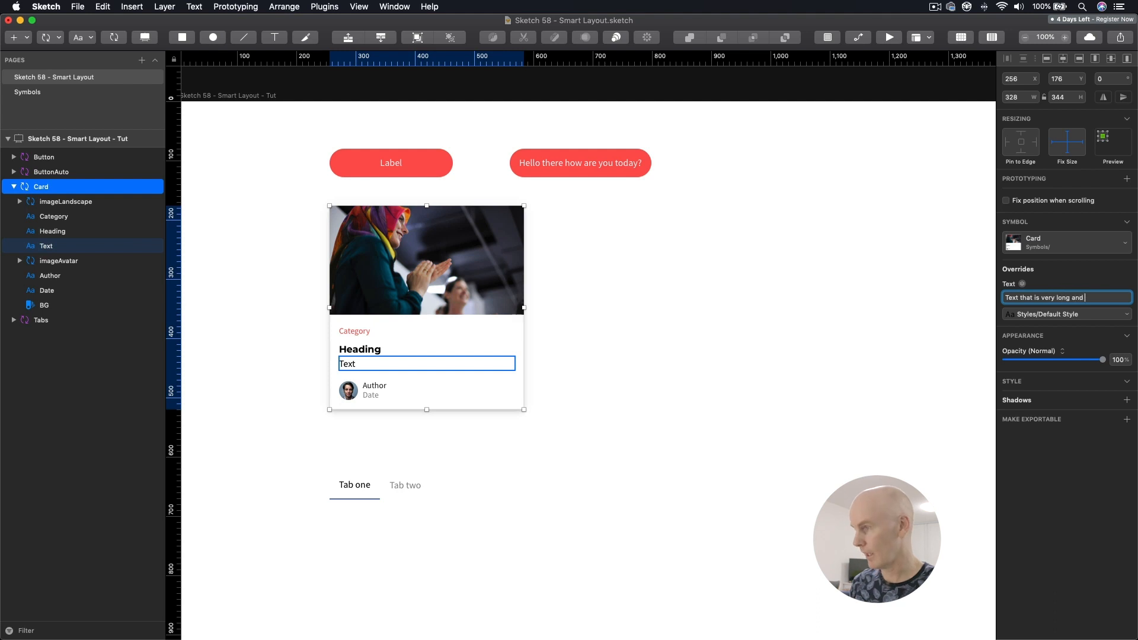
text(goes over two lines)
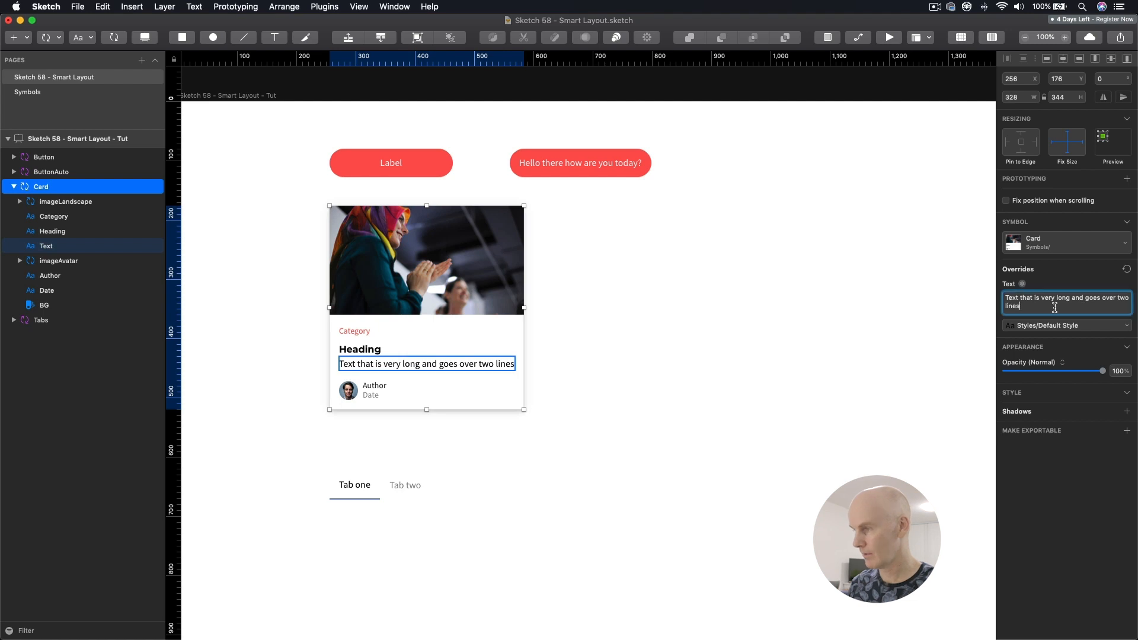
text(and is)
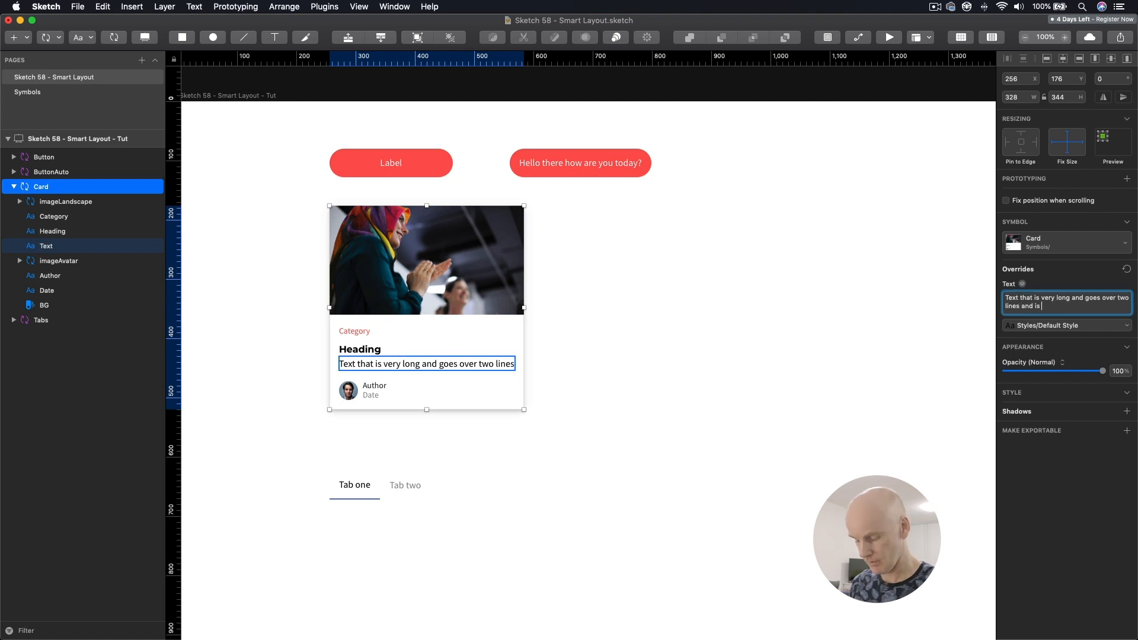
text(very long)
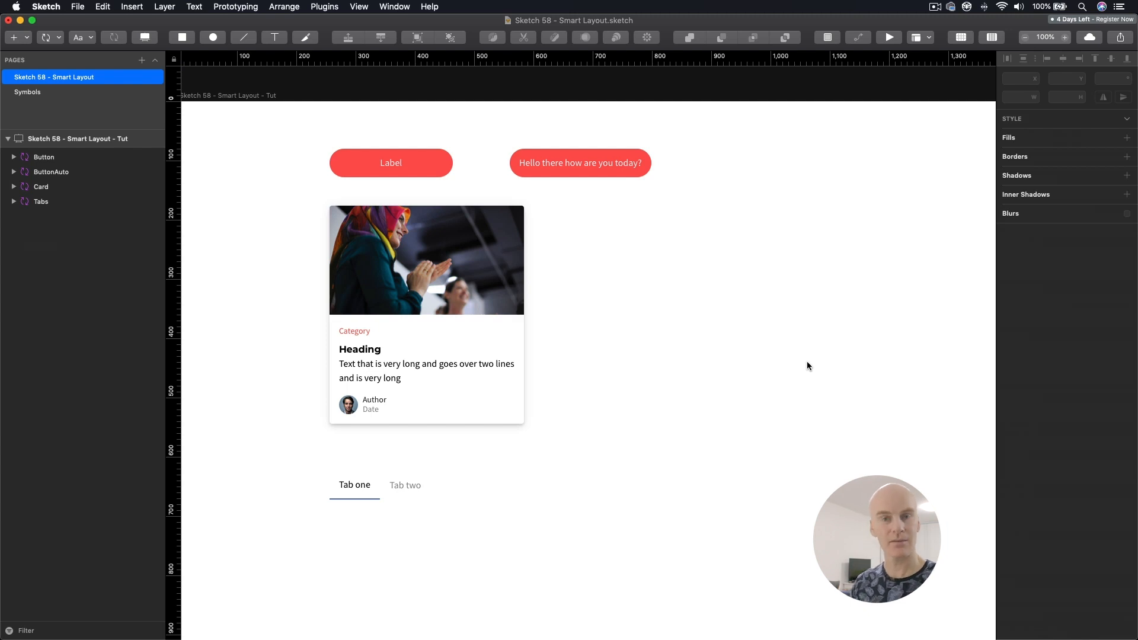
Step: Deselect and widen the card to see it grow taller, then review the text and heading overrides
click(427, 370)
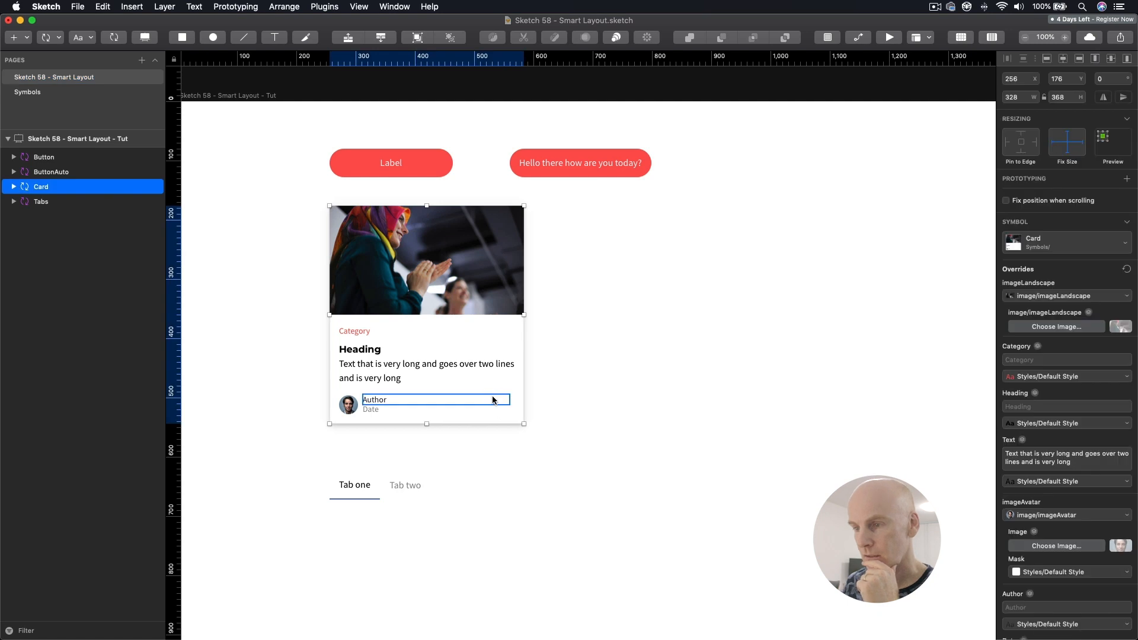
drag(523, 316, 688, 316)
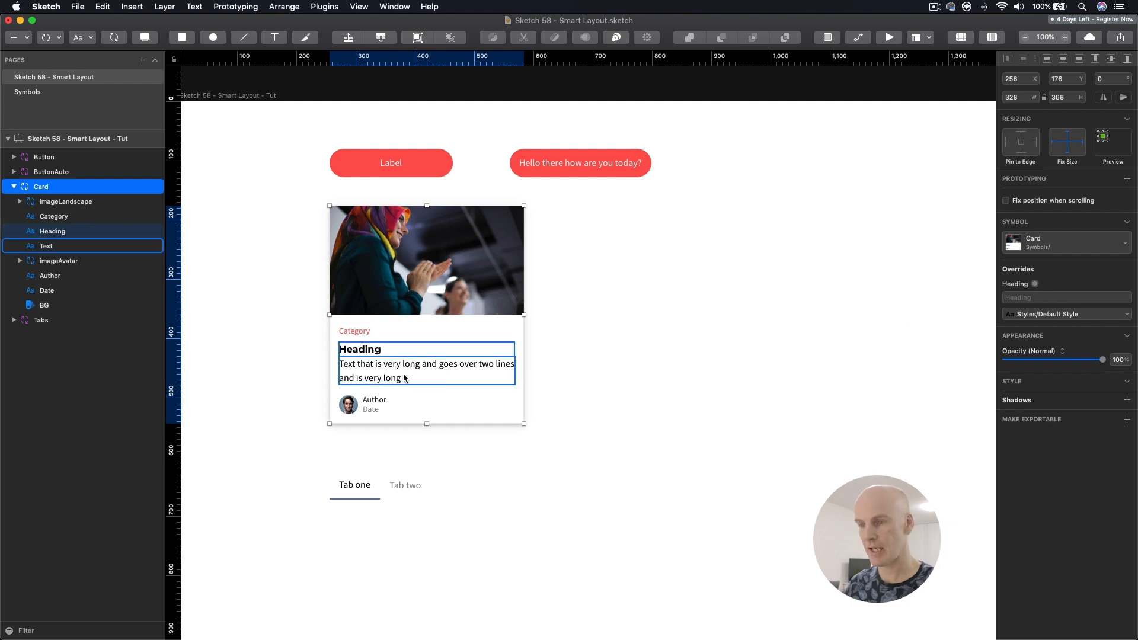
click(46, 245)
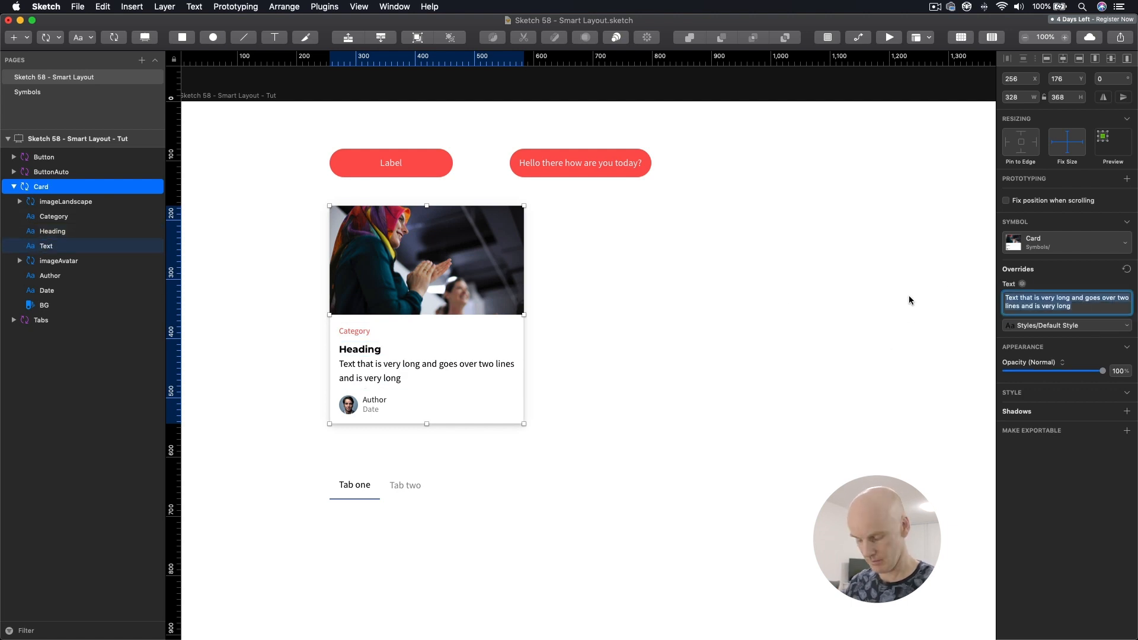
click(360, 349)
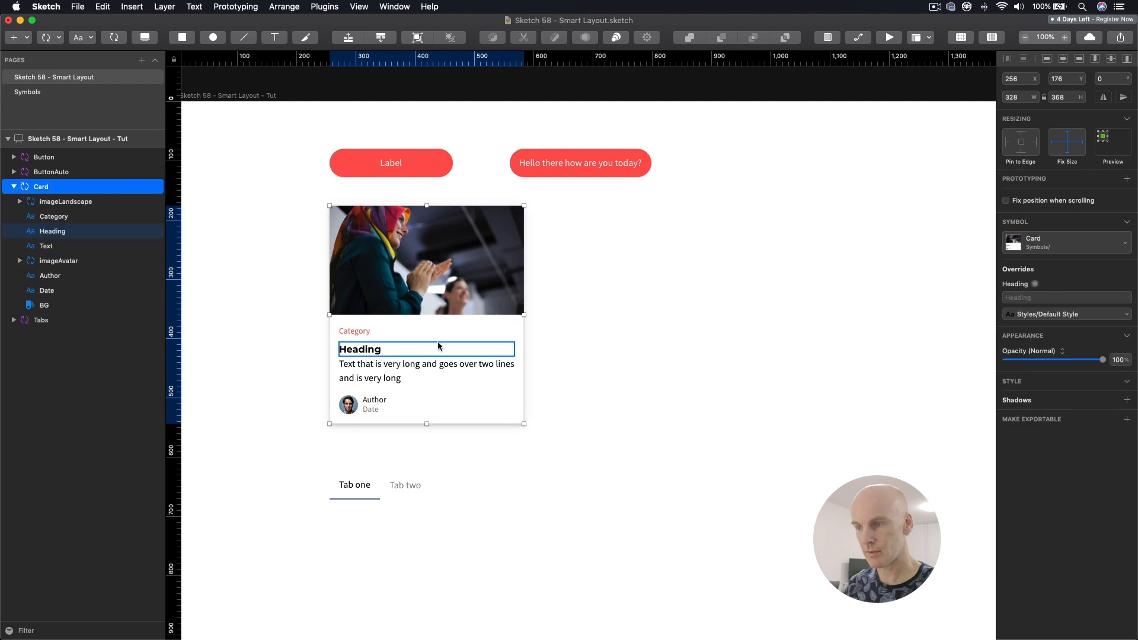